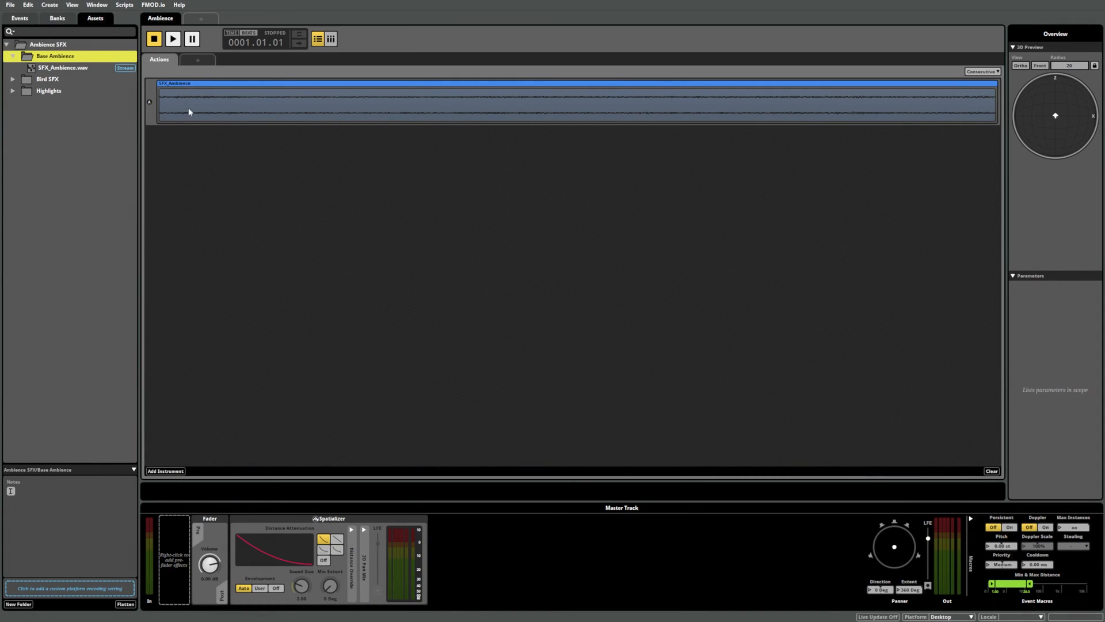
- Audition the Ambience event once and return to the Events browser
{"action": "left_click", "coordinate": [172, 39]}
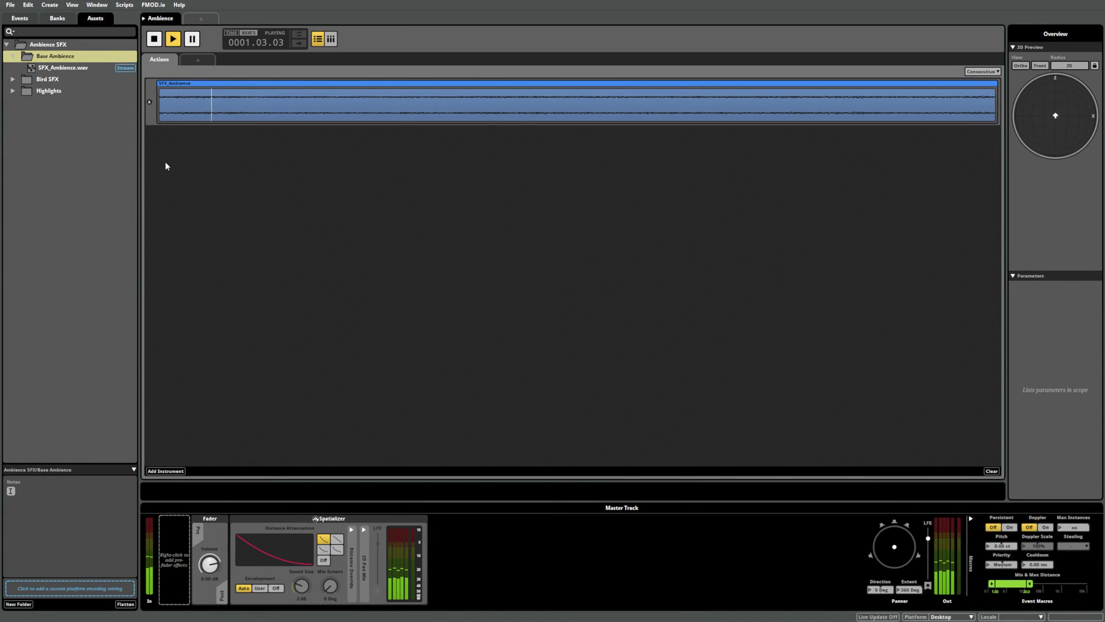
{"action": "left_click", "coordinate": [20, 17]}
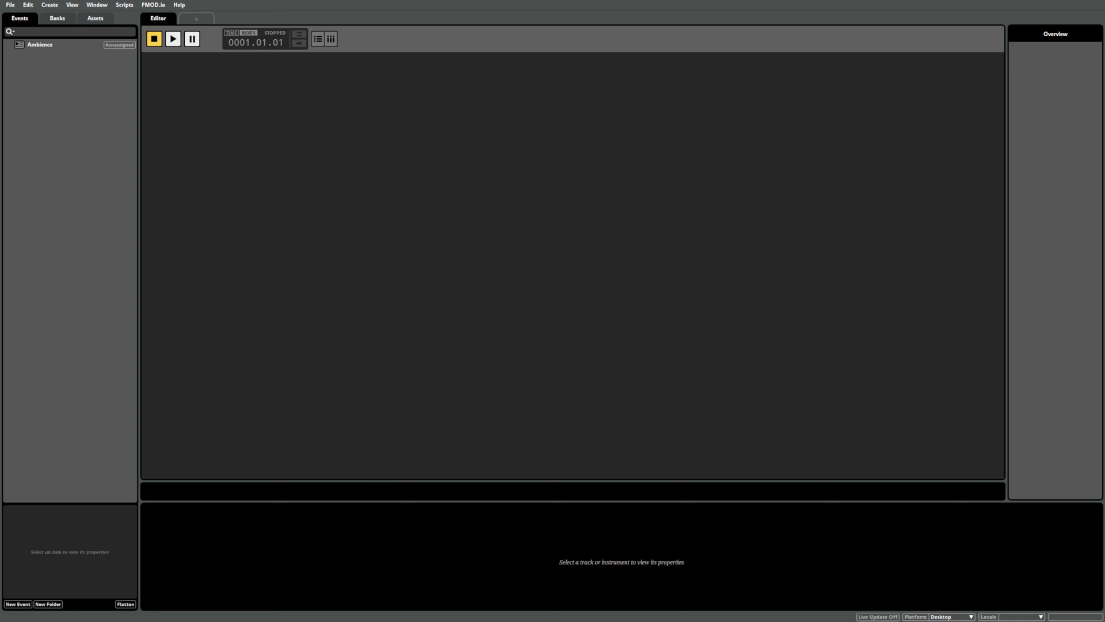
{"action": "mouse_move", "coordinate": [82, 64]}
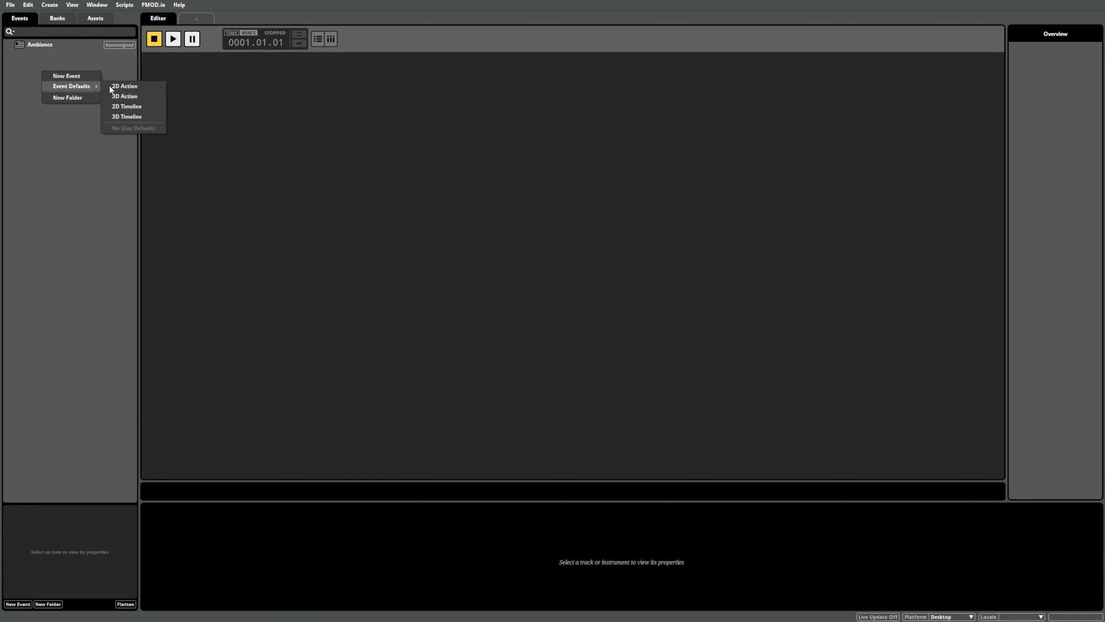
{"action": "mouse_move", "coordinate": [126, 116]}
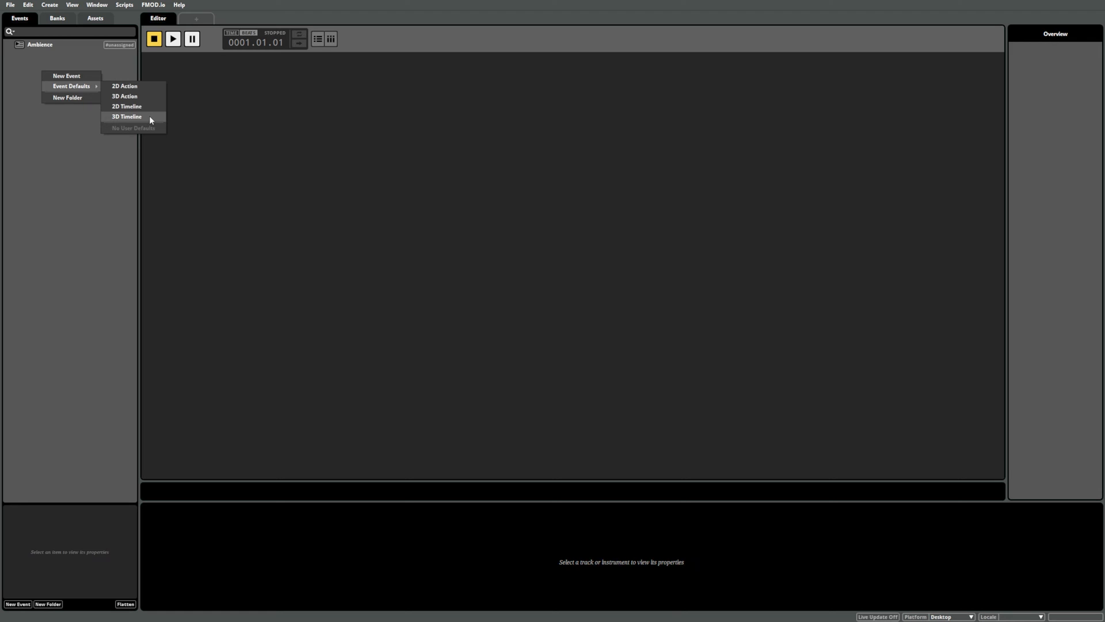
- Set Event Defaults to 3D Timeline so the new Highlights event is created as 3D
{"action": "left_click", "coordinate": [126, 116]}
{"action": "type", "text": "Highlights"}
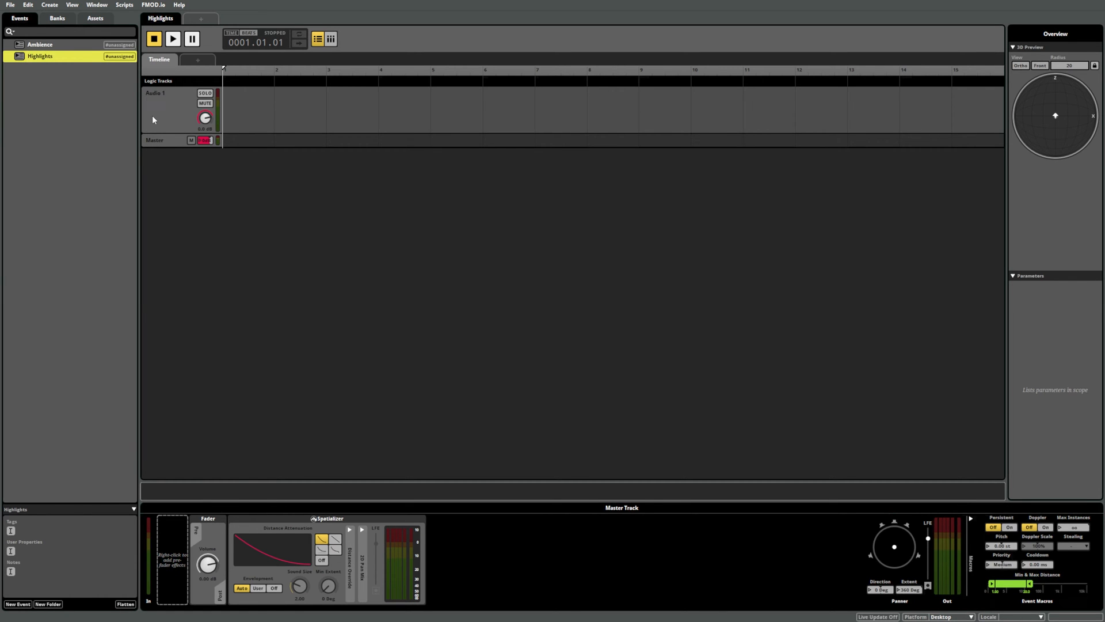
{"action": "mouse_move", "coordinate": [163, 72]}
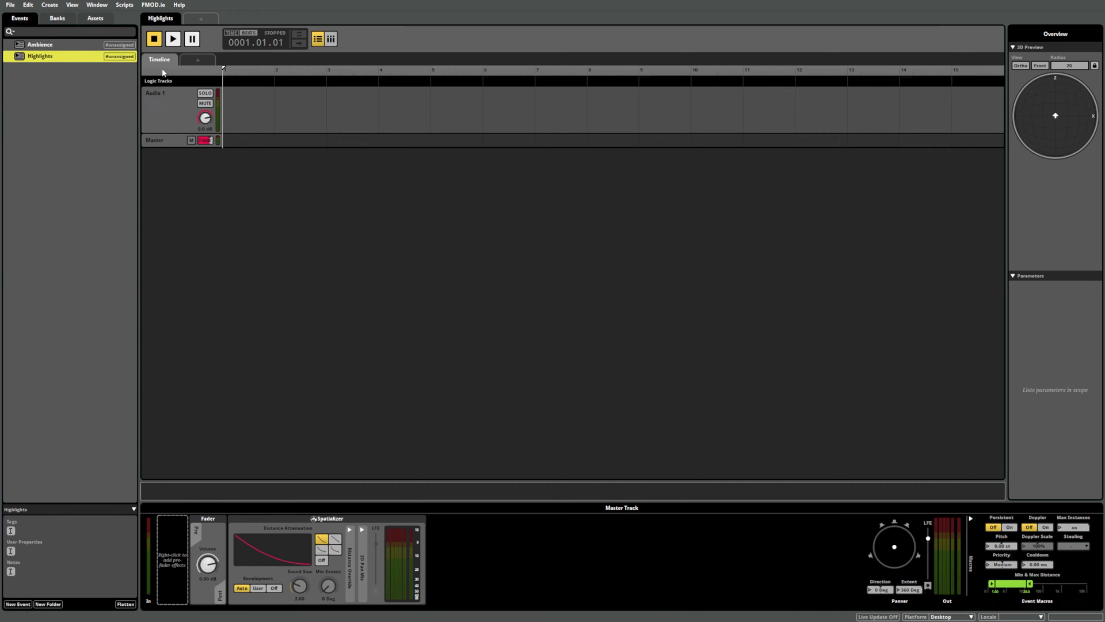
{"action": "mouse_move", "coordinate": [92, 41]}
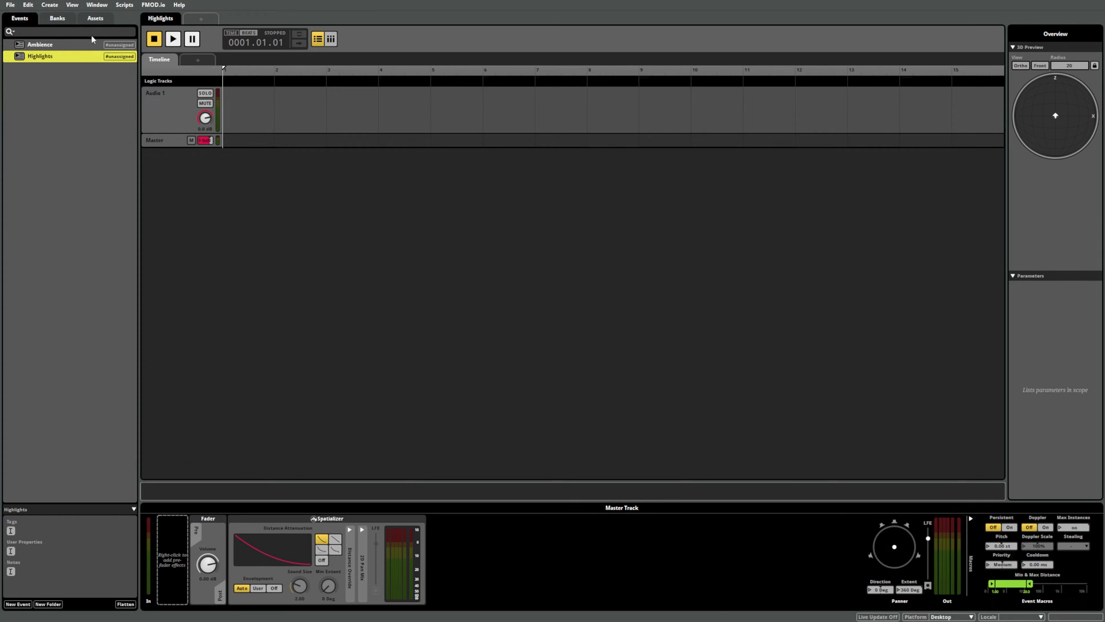
- Place SFX_Highlight_GrassSteps_01 at the start of the Highlights audio track and audition it
{"action": "left_click", "coordinate": [95, 18]}
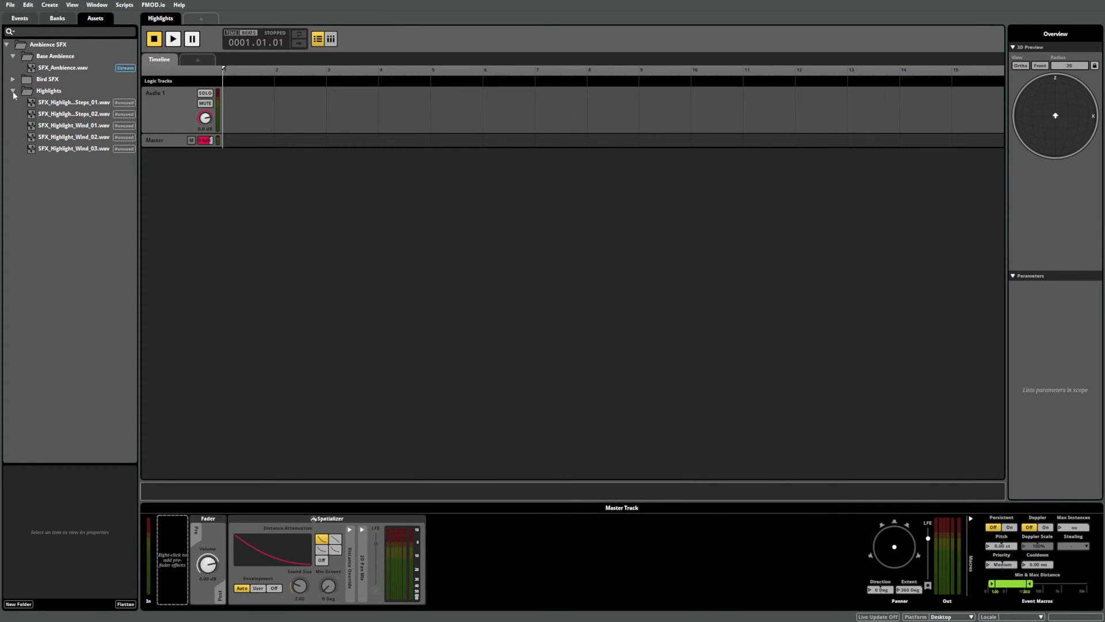
{"action": "mouse_move", "coordinate": [222, 112]}
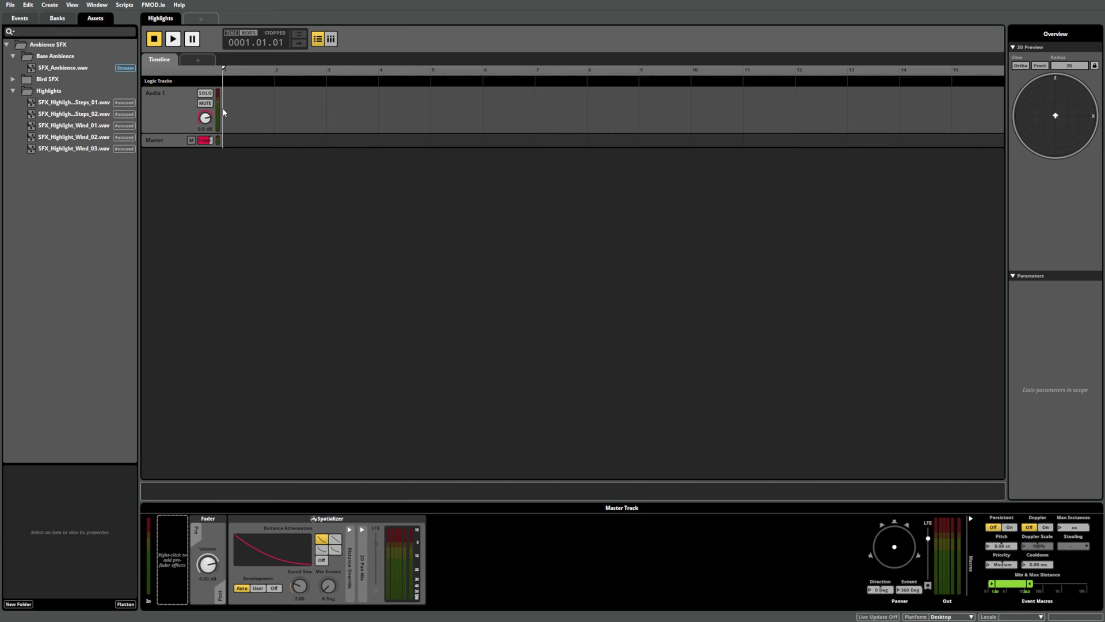
{"action": "left_click_drag", "start_coordinate": [73, 102], "coordinate": [321, 109]}
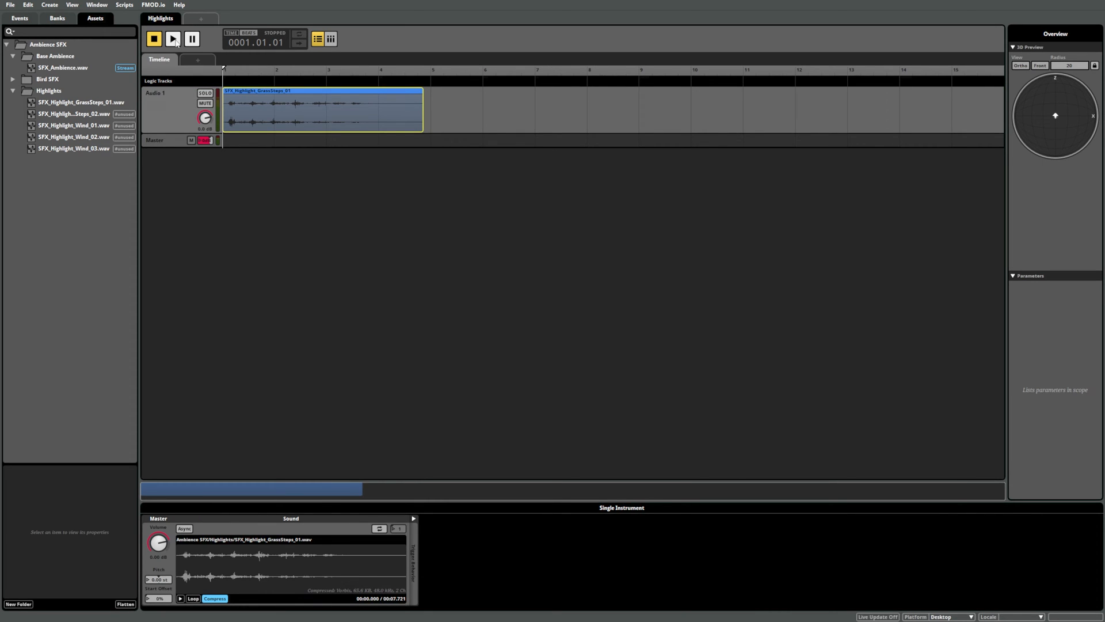
{"action": "left_click", "coordinate": [173, 39]}
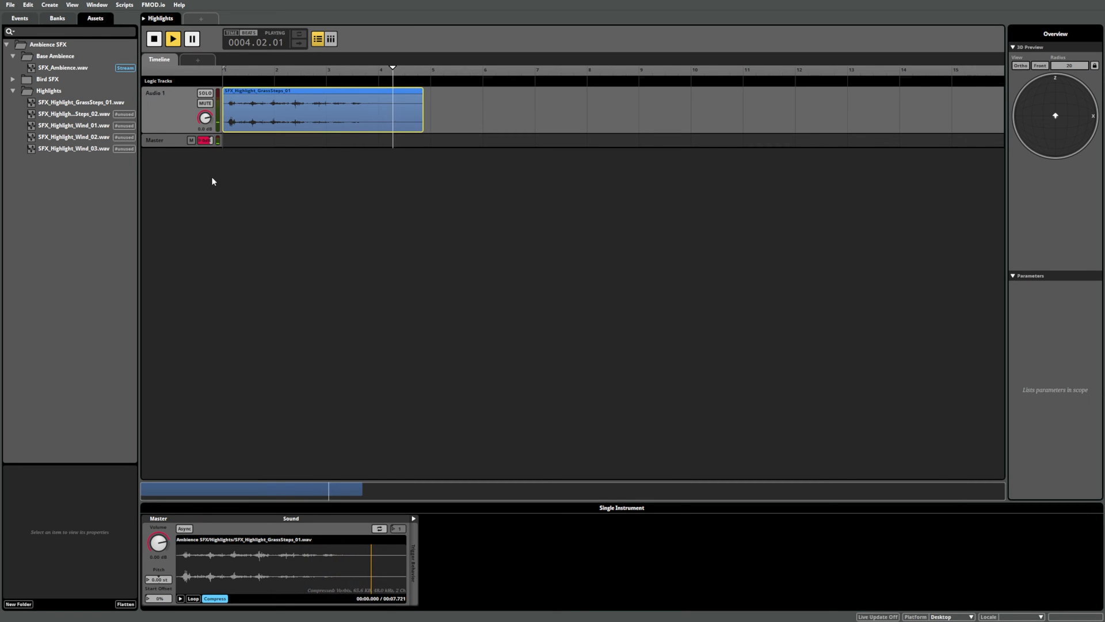
{"action": "left_click", "coordinate": [153, 39]}
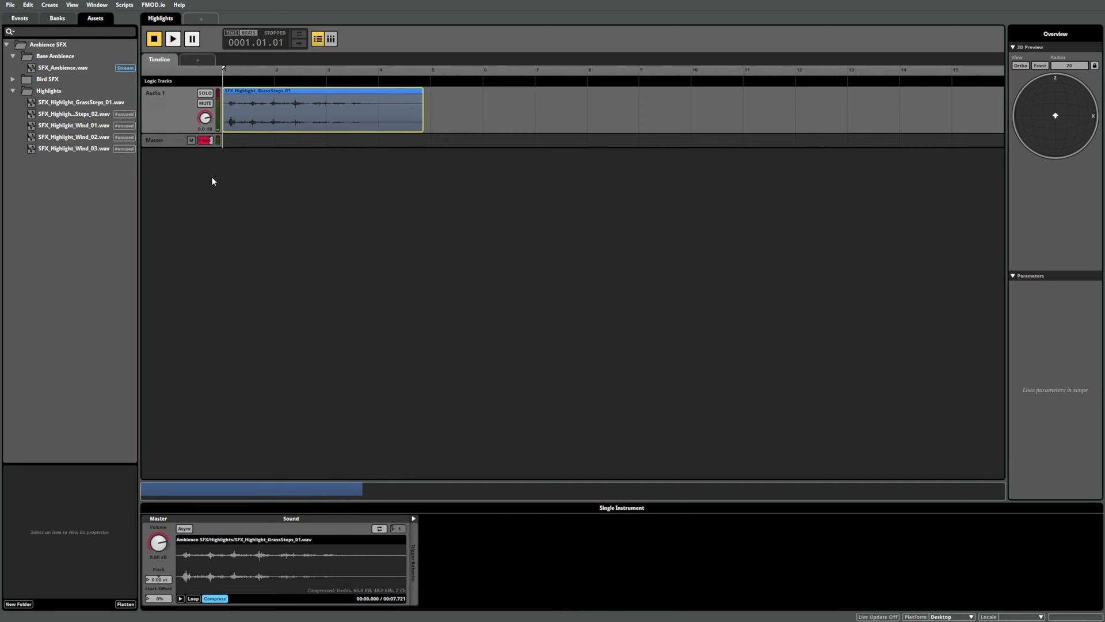
{"action": "mouse_move", "coordinate": [207, 165]}
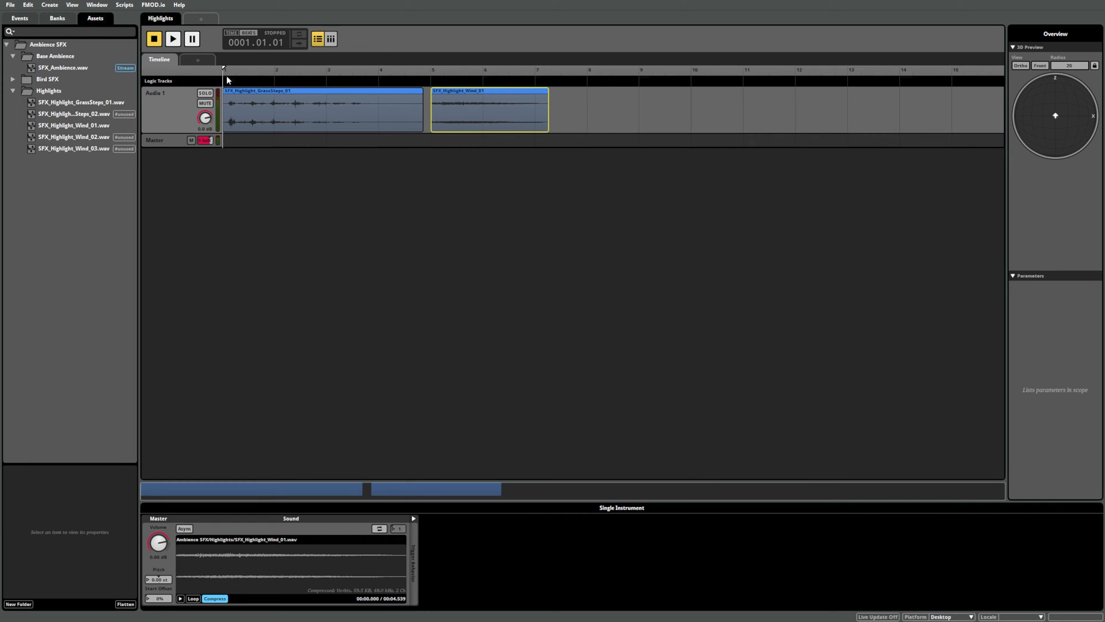
- Audition the five overlapping grass-step and wind clips, park the playhead near bar 6 and deselect
{"action": "left_click", "coordinate": [173, 39]}
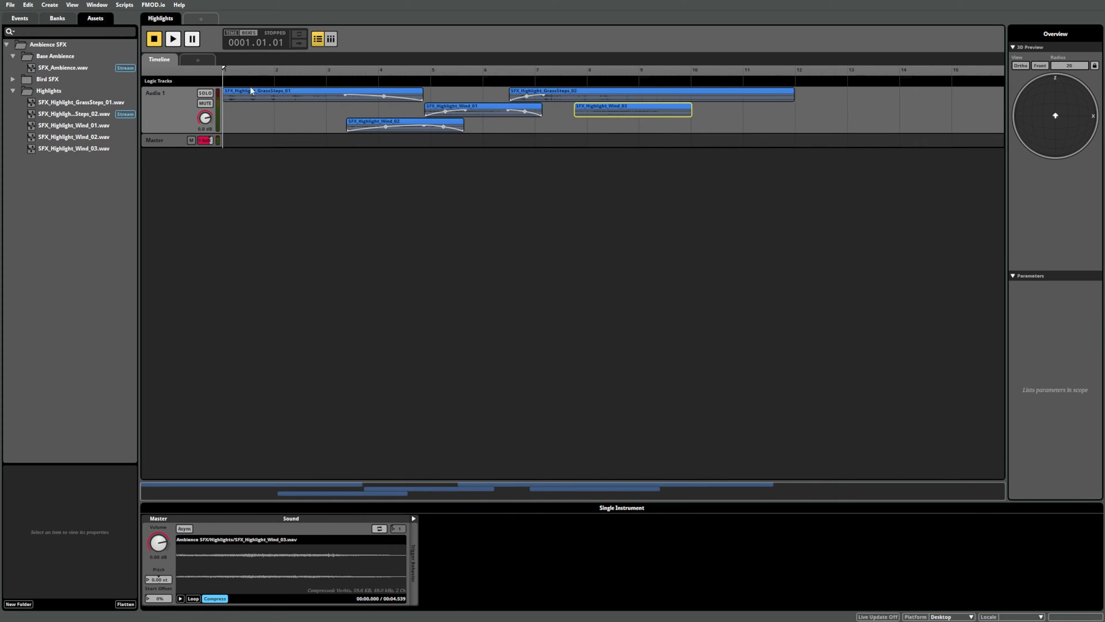
{"action": "left_click", "coordinate": [172, 39]}
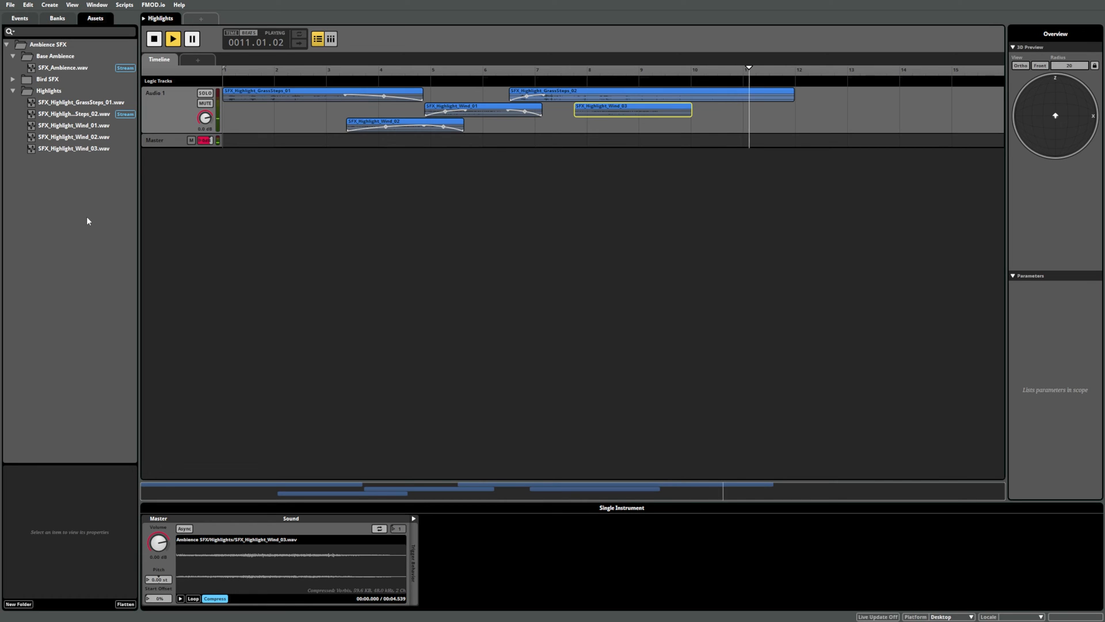
{"action": "left_click", "coordinate": [153, 39]}
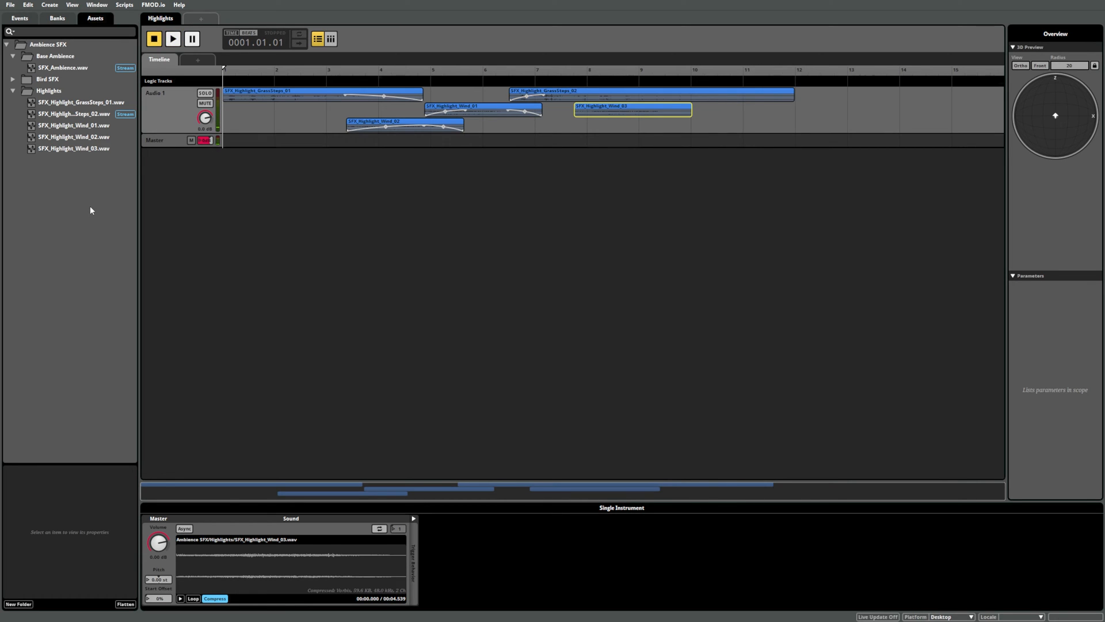
{"action": "left_click", "coordinate": [522, 69]}
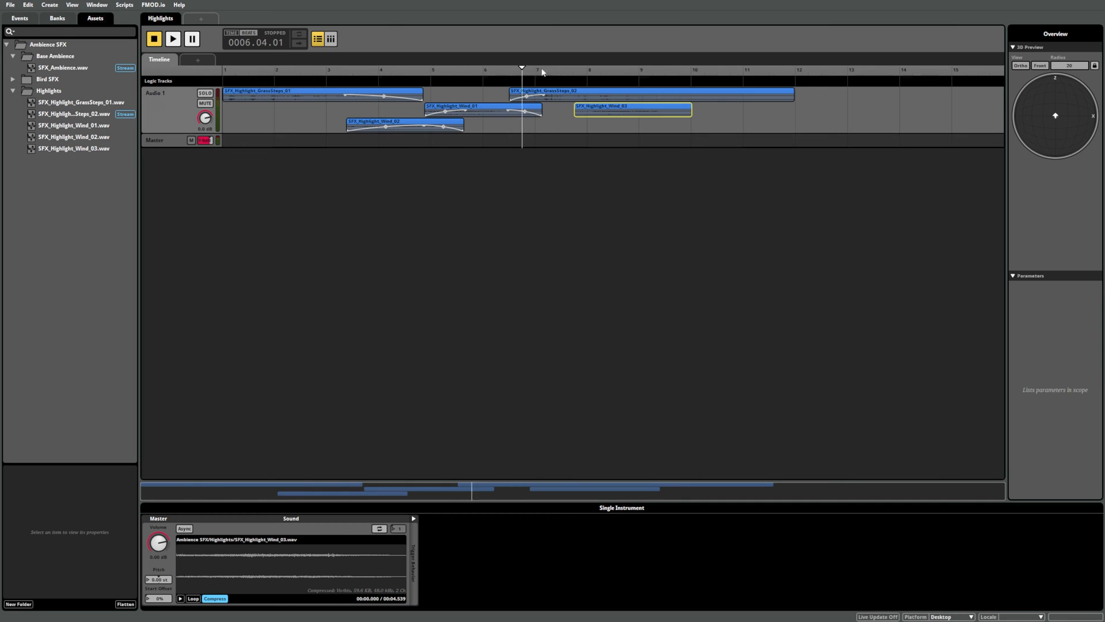
{"action": "left_click", "coordinate": [792, 69]}
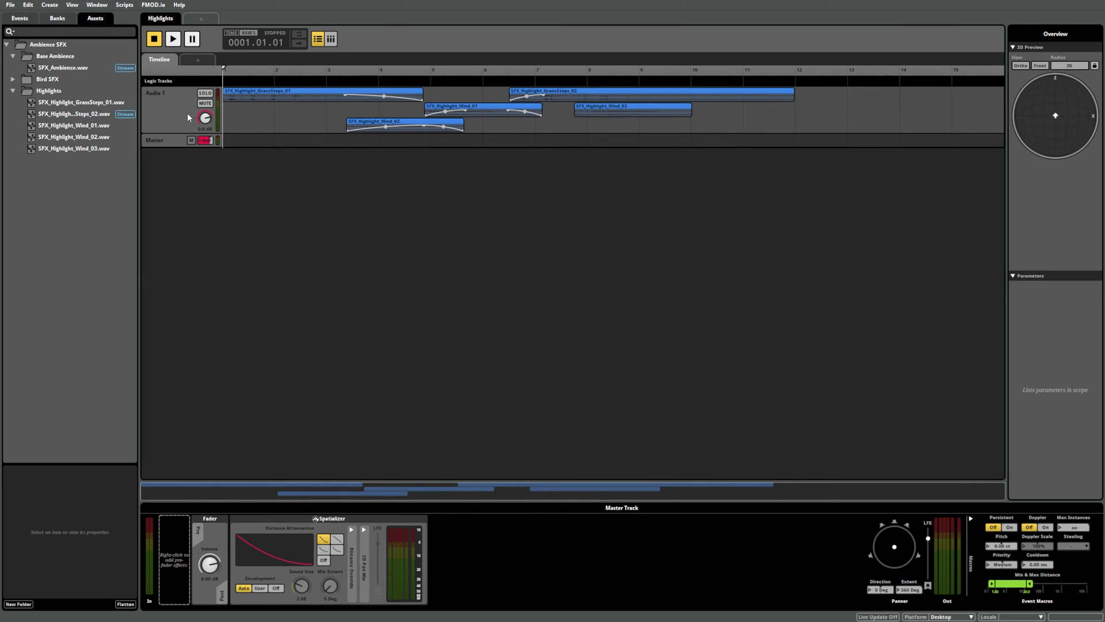
{"action": "mouse_move", "coordinate": [188, 117]}
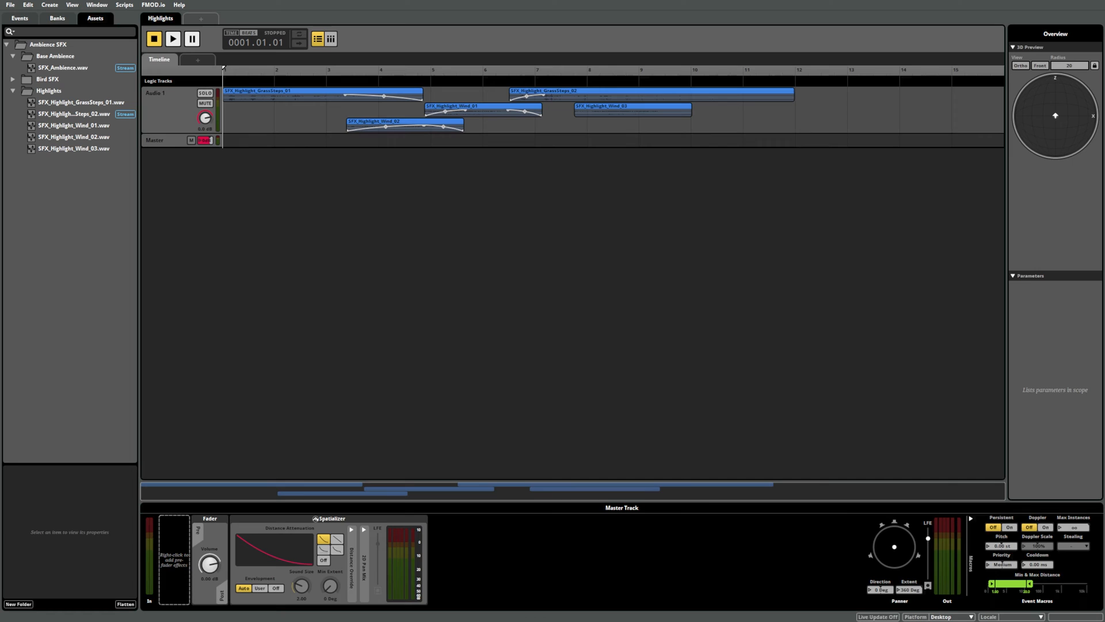
{"action": "mouse_move", "coordinate": [247, 87]}
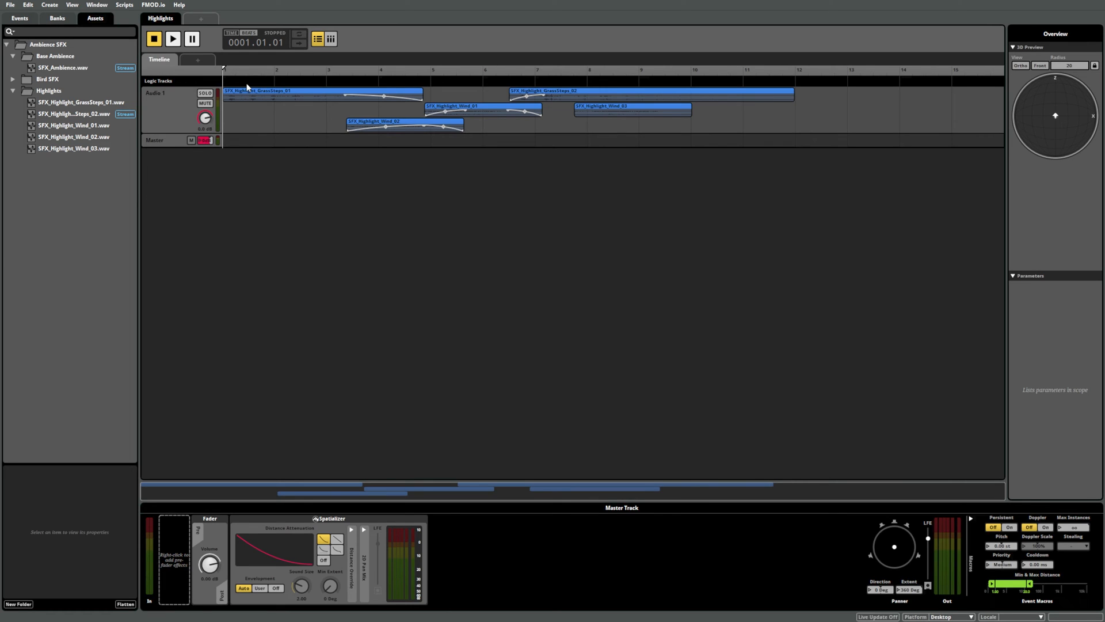
- Add a loop region on the logic track spanning the clips to bar 12 and play it
{"action": "right_click", "coordinate": [246, 86]}
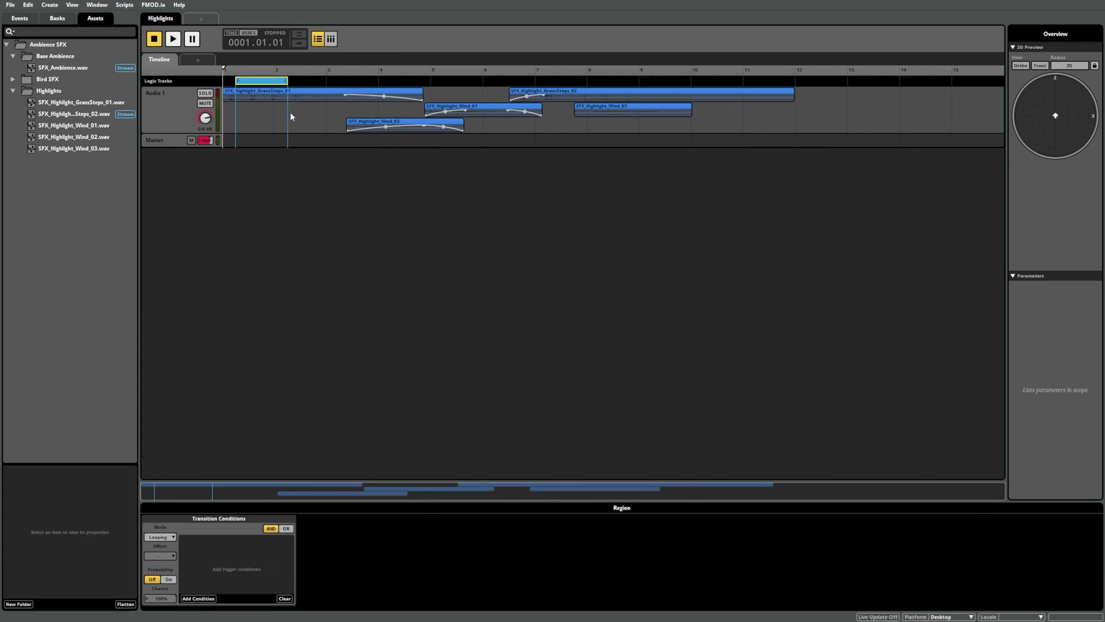
{"action": "mouse_move", "coordinate": [270, 136]}
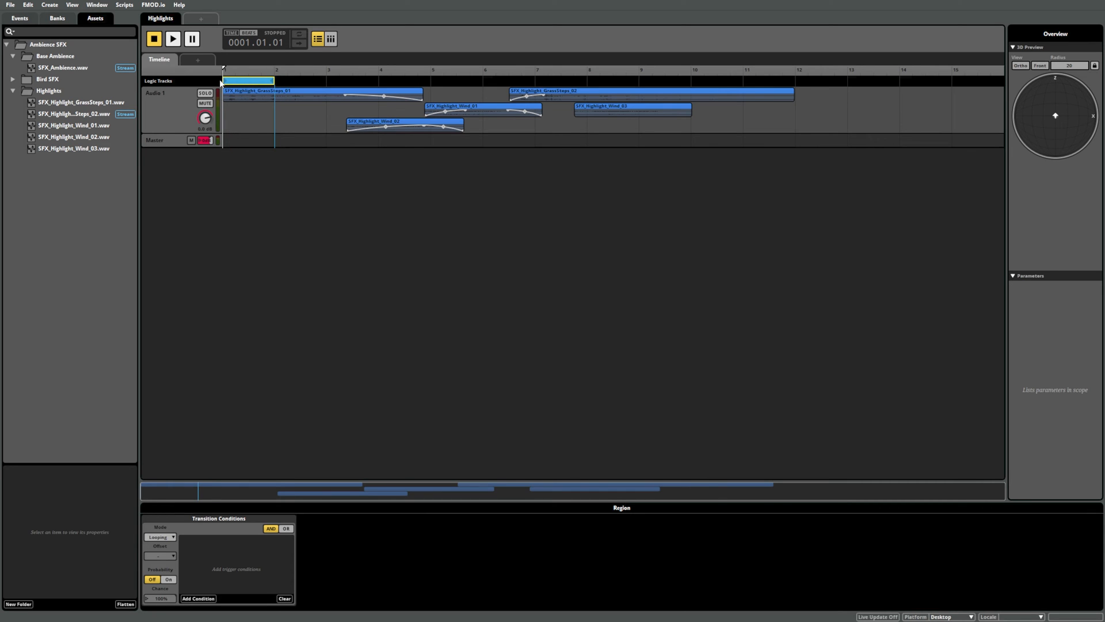
{"action": "mouse_move", "coordinate": [261, 130]}
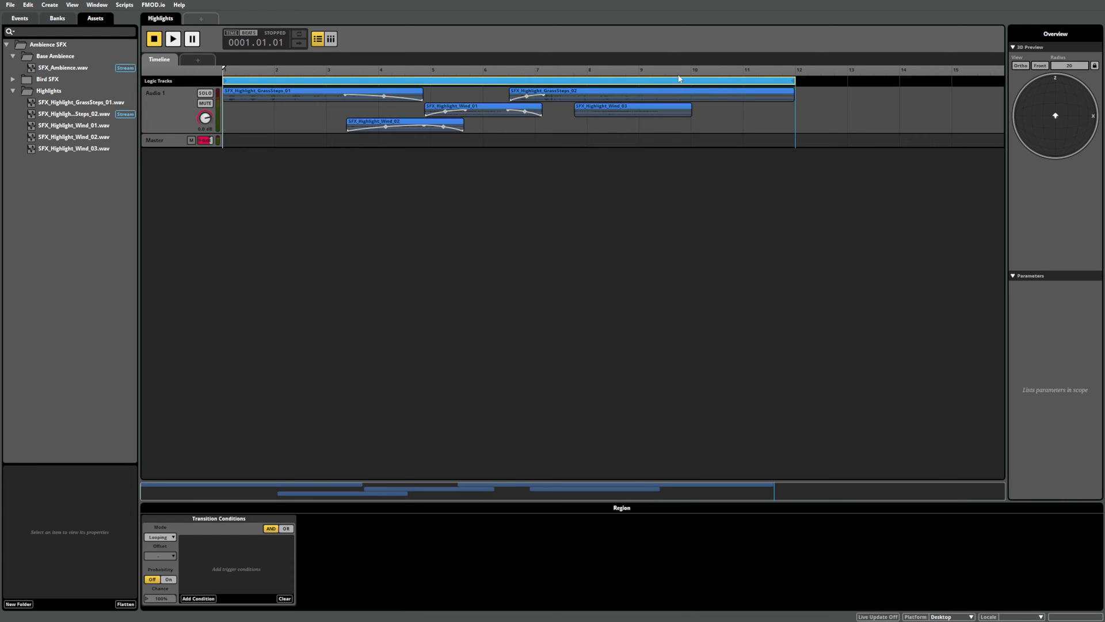
{"action": "left_click", "coordinate": [173, 40]}
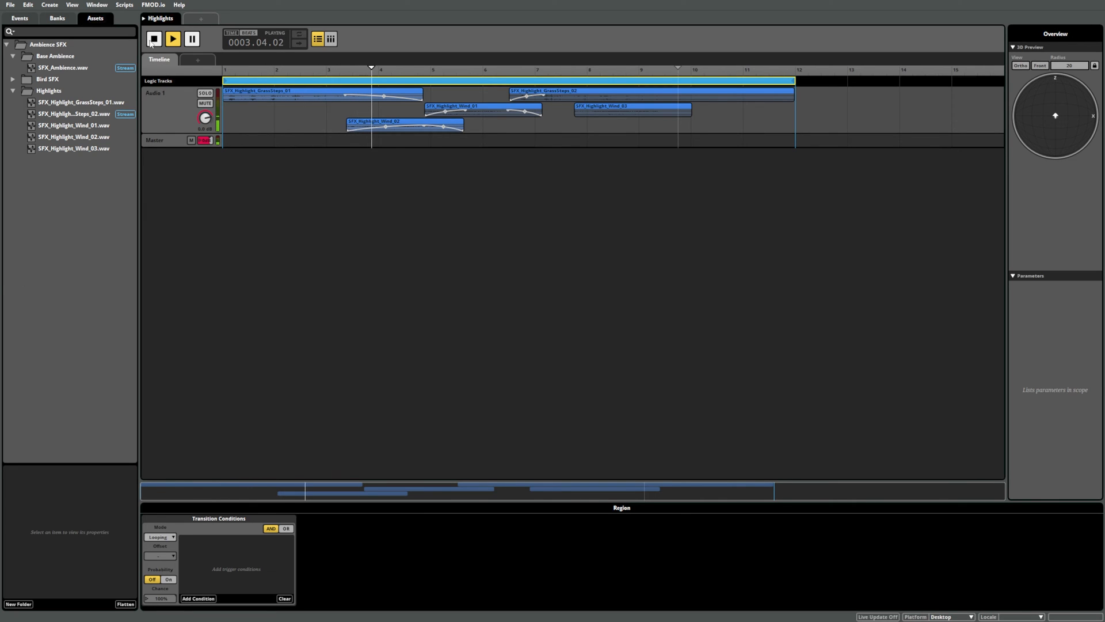
{"action": "left_click", "coordinate": [153, 39]}
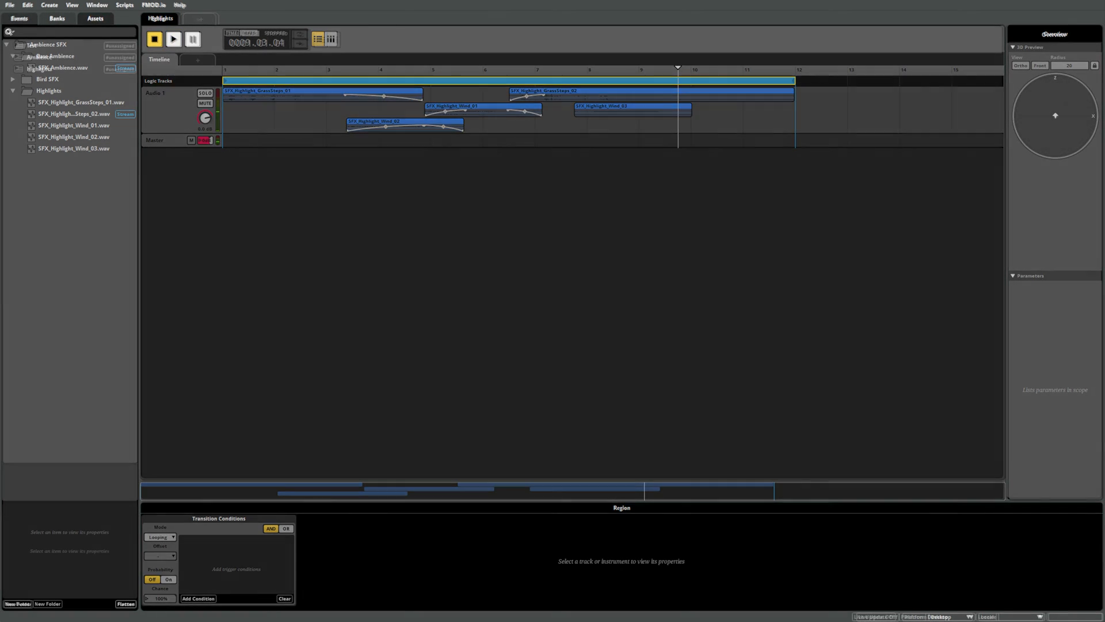
- Create a new event named Birds from the Events browser
{"action": "left_click", "coordinate": [18, 18]}
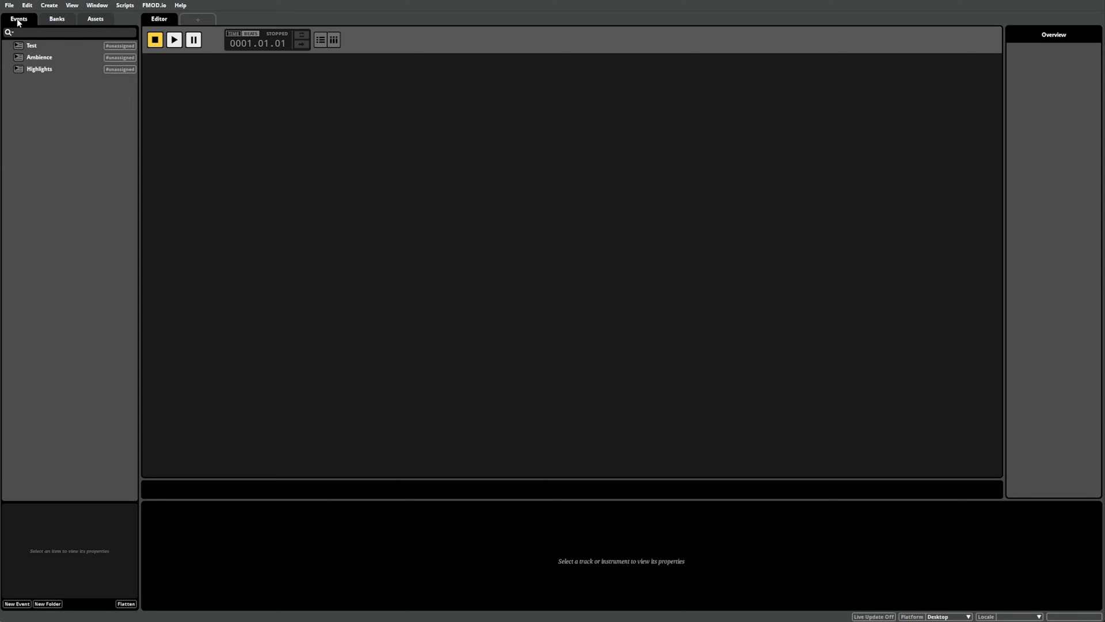
{"action": "right_click", "coordinate": [70, 84]}
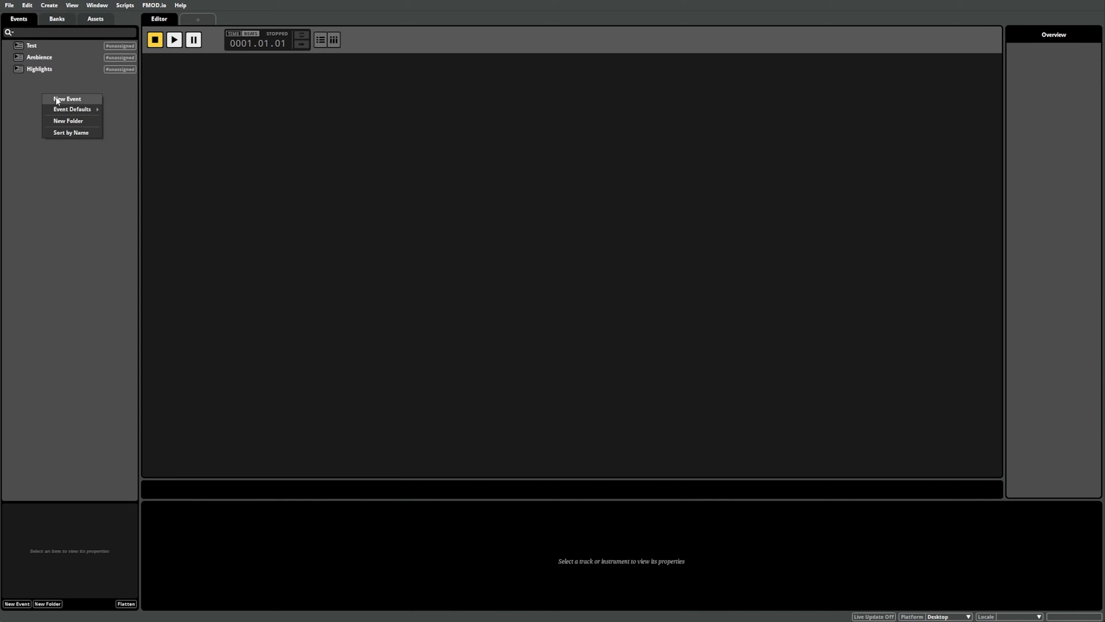
{"action": "left_click", "coordinate": [67, 99]}
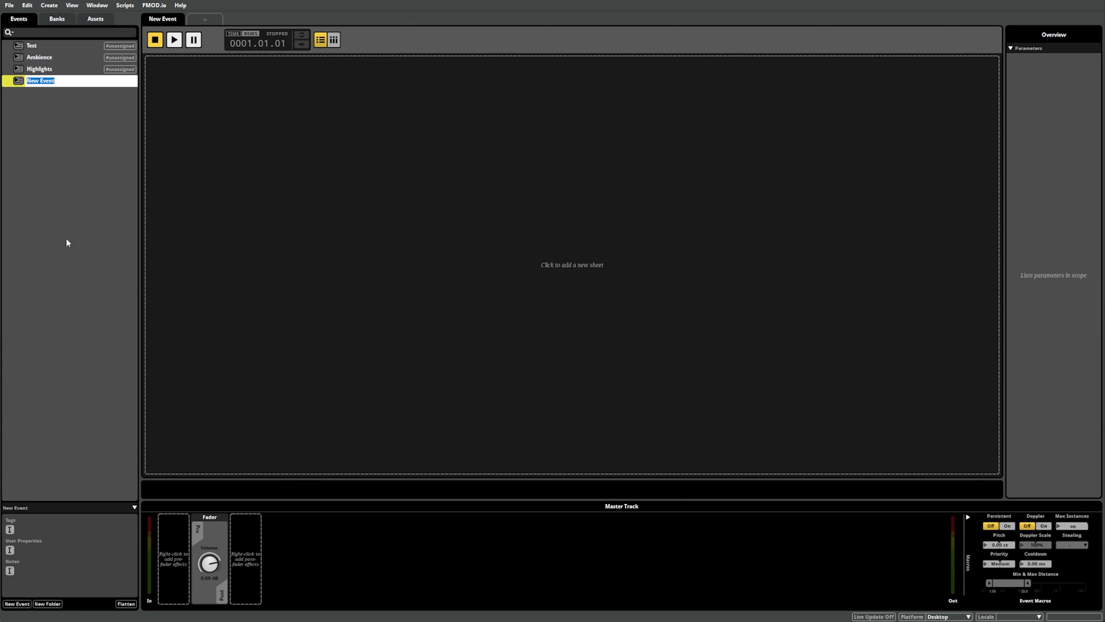
{"action": "type", "text": "Birds"}
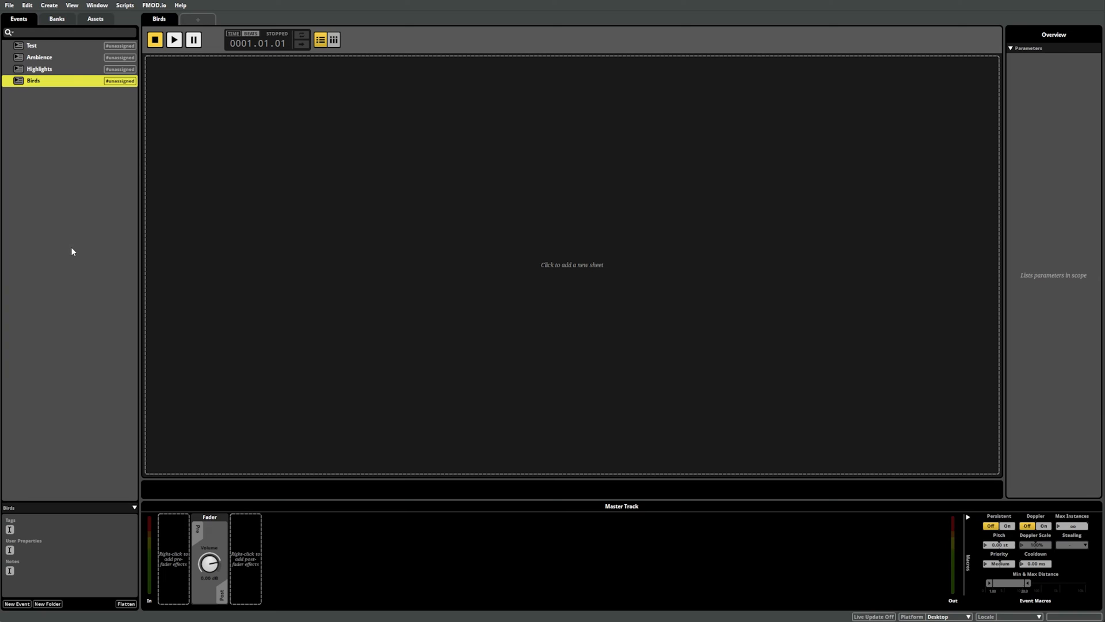
{"action": "mouse_move", "coordinate": [644, 281]}
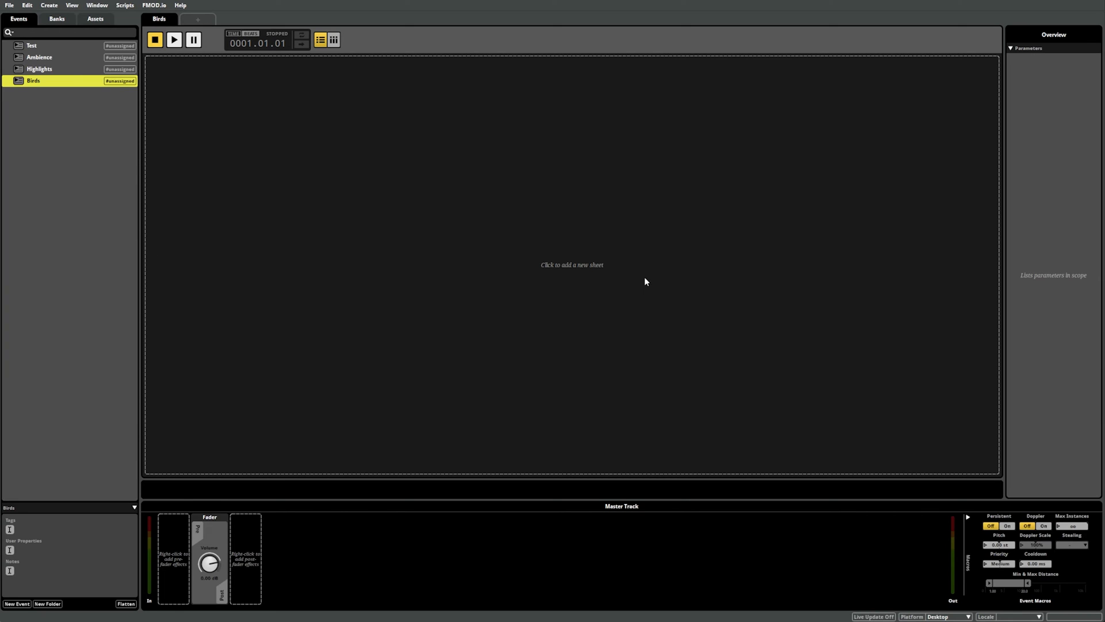
{"action": "mouse_move", "coordinate": [473, 275]}
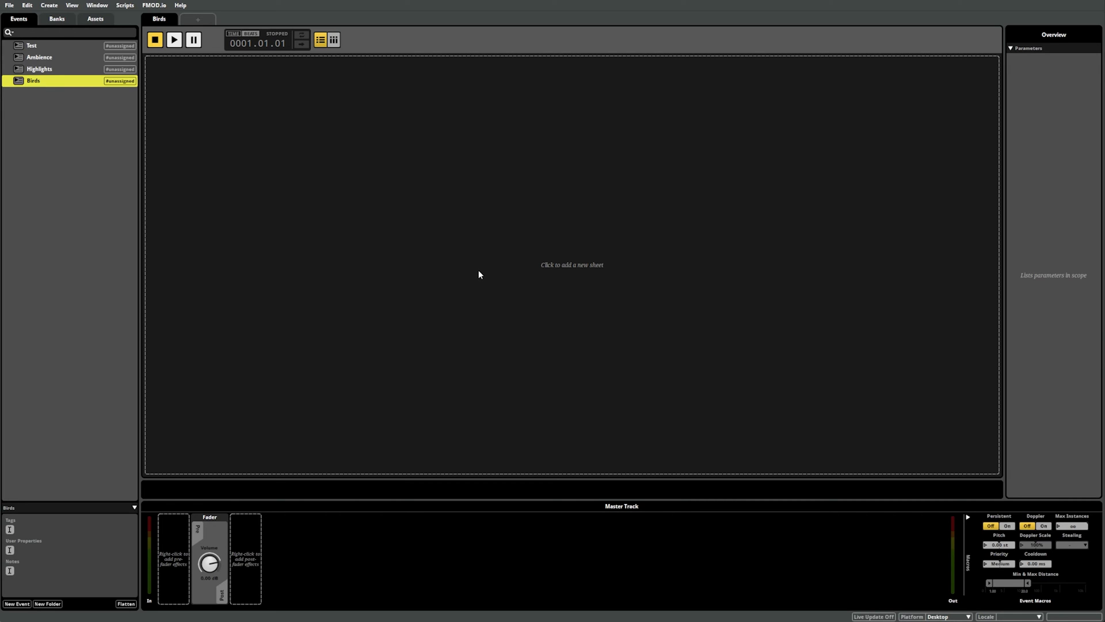
{"action": "mouse_move", "coordinate": [525, 275]}
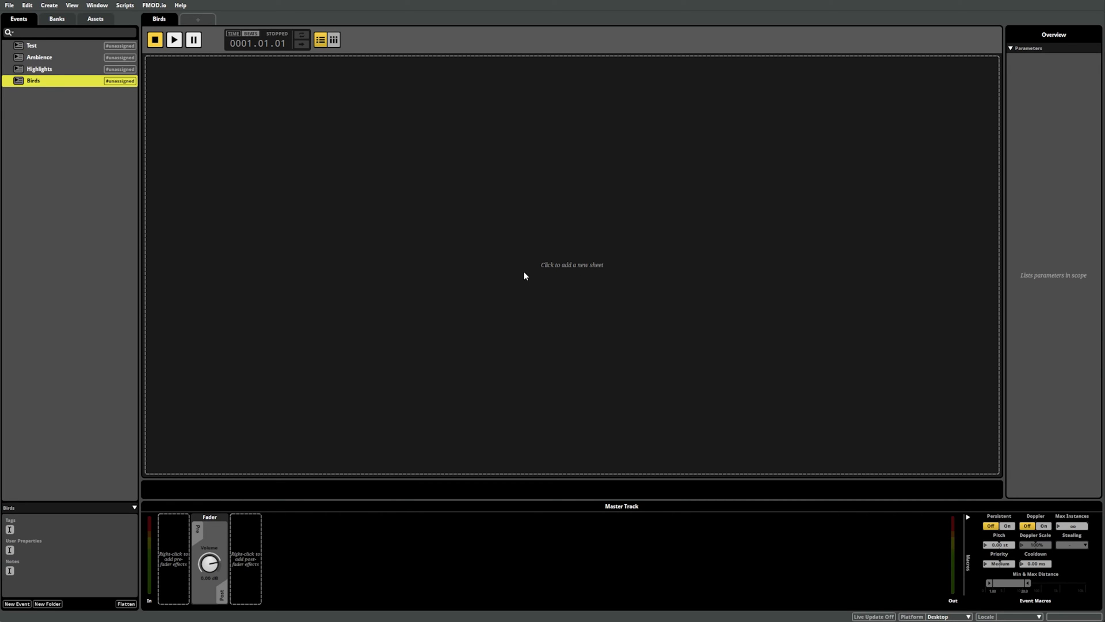
{"action": "mouse_move", "coordinate": [486, 271]}
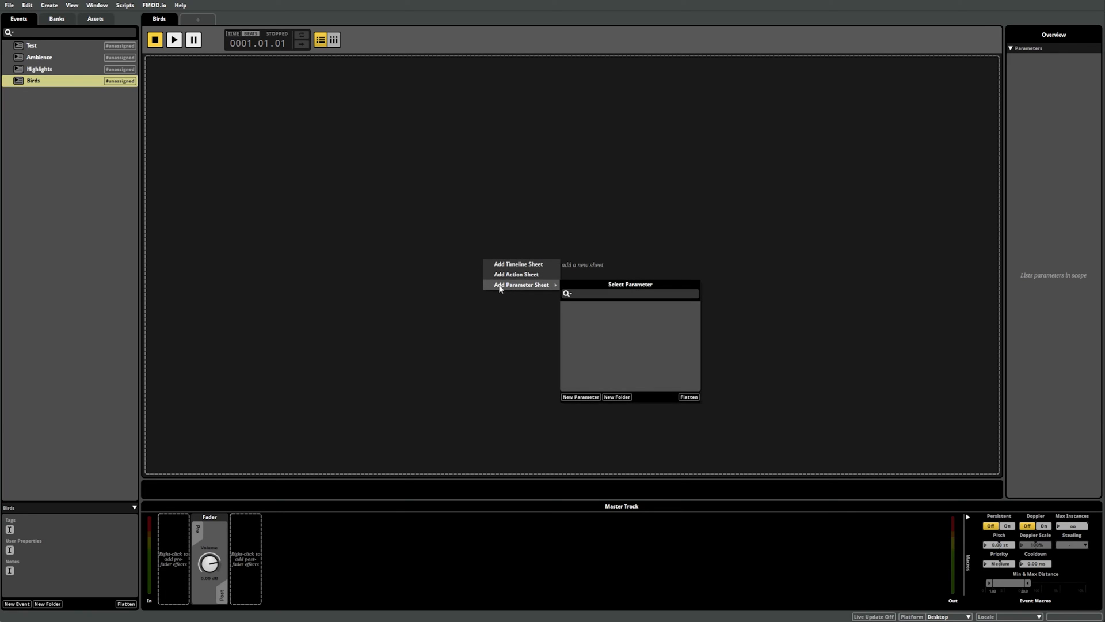
{"action": "mouse_move", "coordinate": [585, 401]}
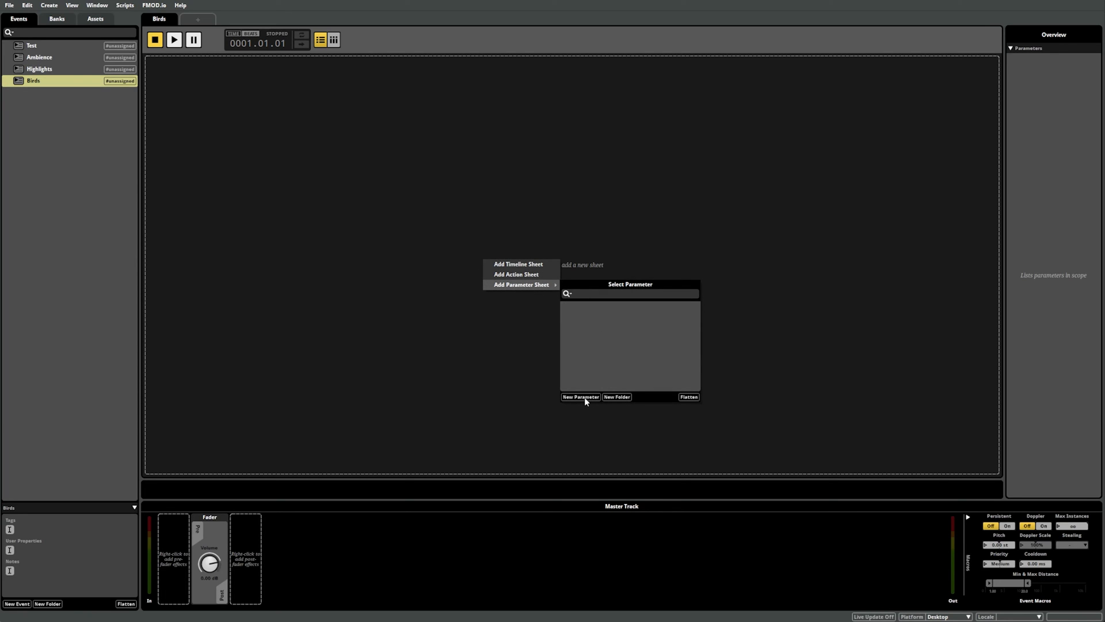
- Create a new parameter named Intensity (0–1) as the sheet's parameter
{"action": "left_click", "coordinate": [580, 396]}
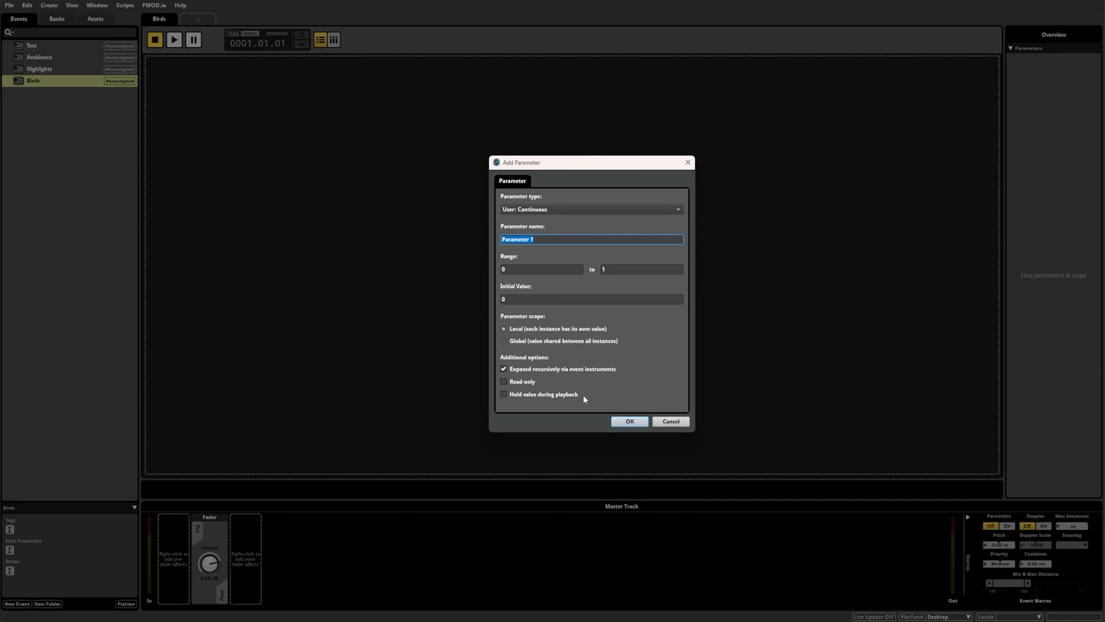
{"action": "type", "text": "Intensity"}
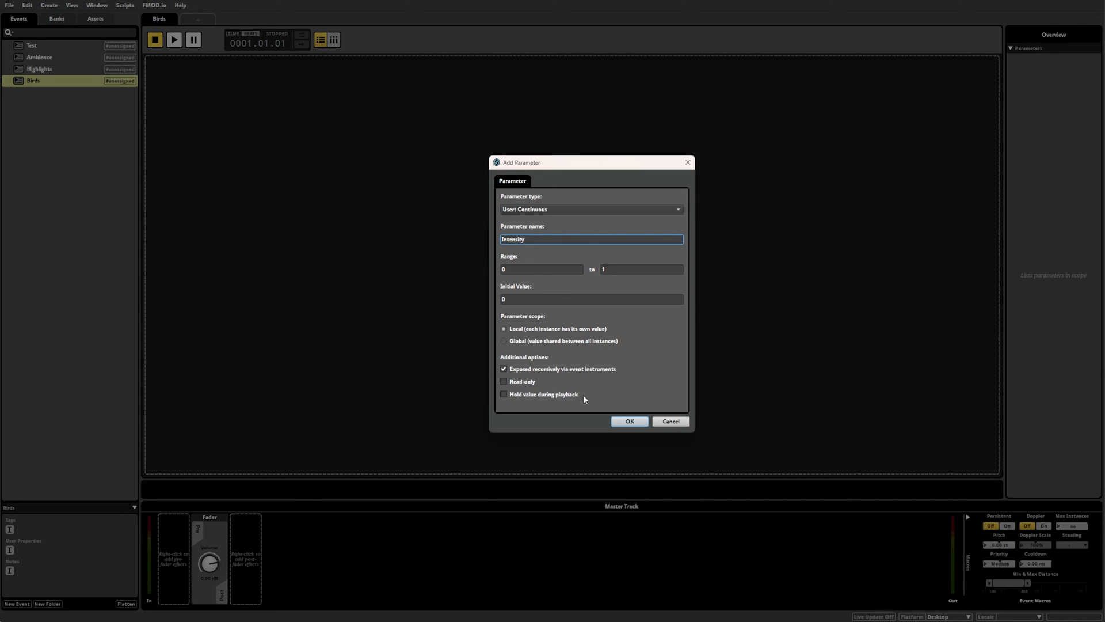
{"action": "left_click", "coordinate": [628, 422]}
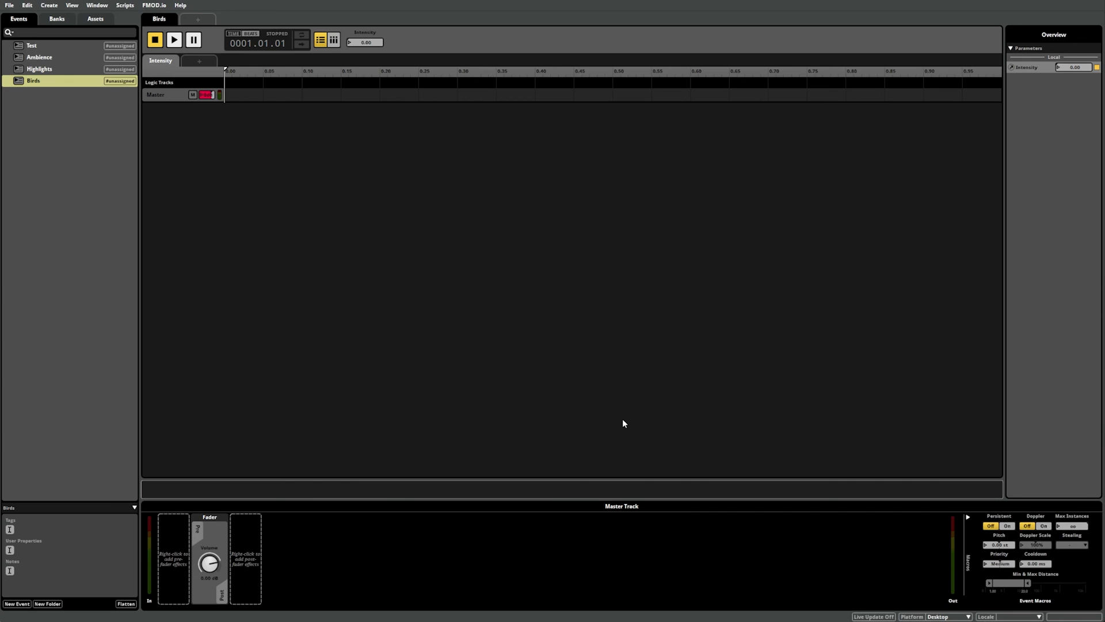
{"action": "mouse_move", "coordinate": [156, 74]}
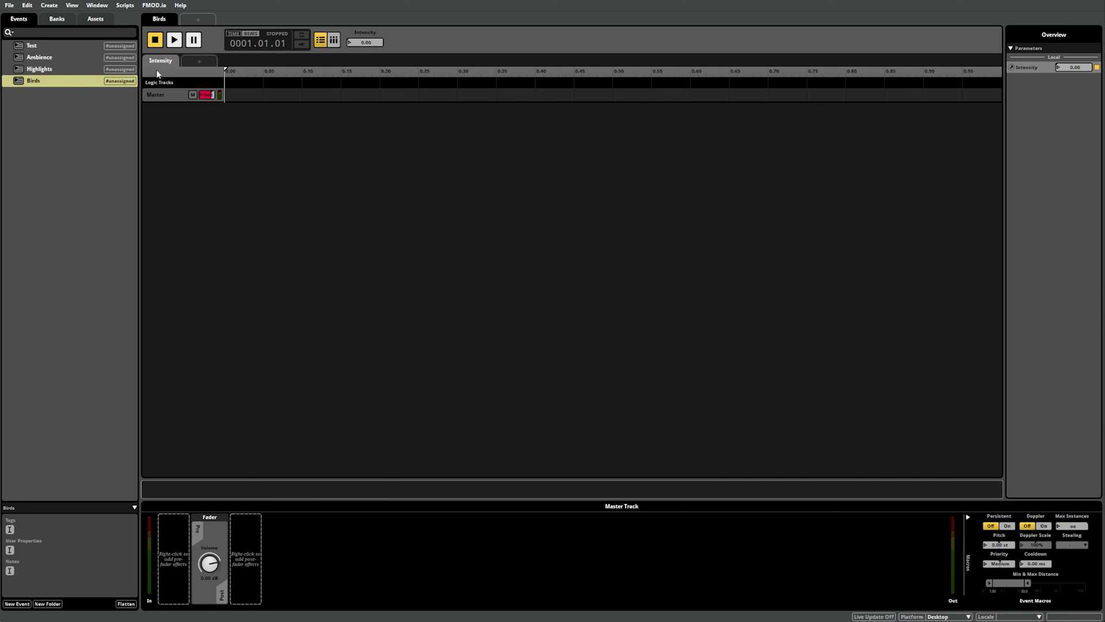
{"action": "mouse_move", "coordinate": [175, 70]}
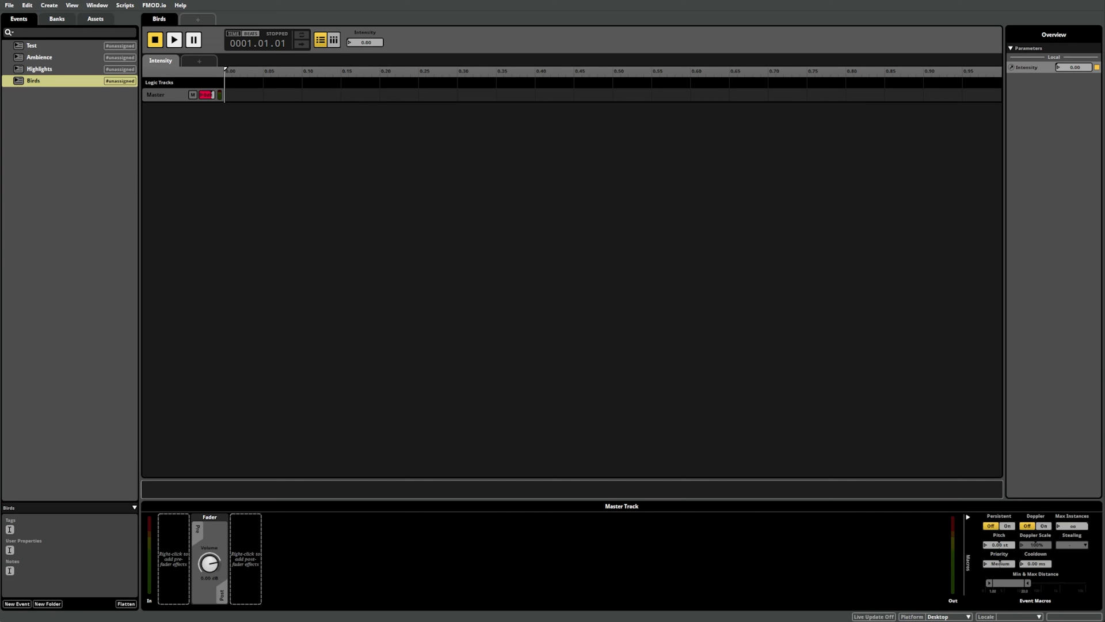
- Show the Assets browser with the Bird SFX folder listing Bird_Loud.wav and Bird_Quiet.wav
{"action": "left_click", "coordinate": [95, 18]}
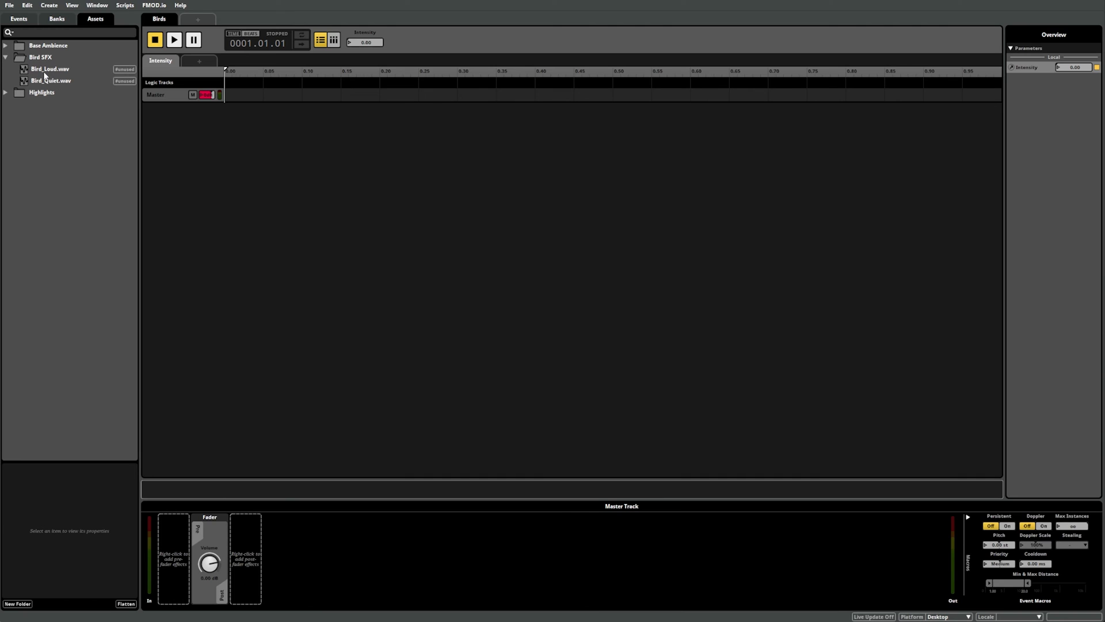
- Place Bird_Quiet.wav on the Intensity sheet at 0 and audition it
{"action": "left_click_drag", "start_coordinate": [51, 80], "coordinate": [243, 113]}
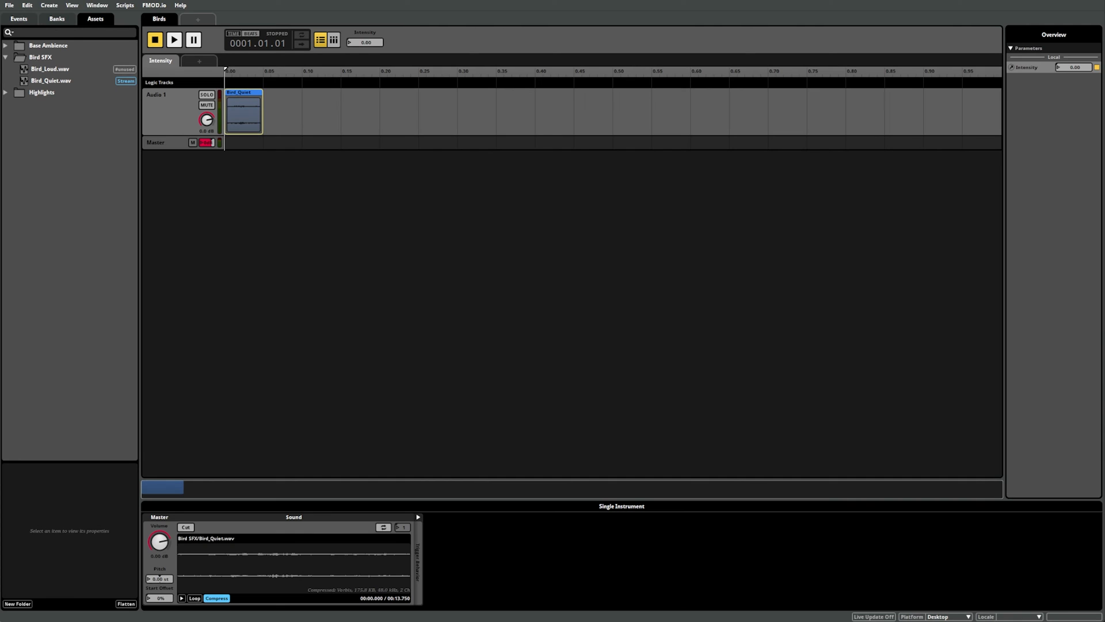
{"action": "left_click", "coordinate": [174, 40]}
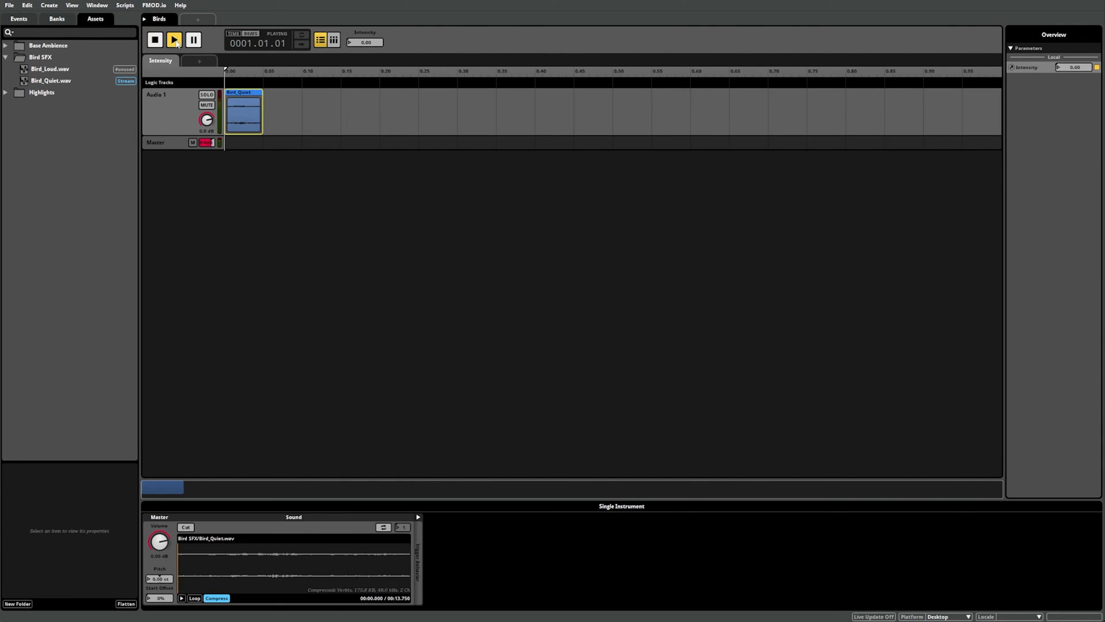
{"action": "left_click", "coordinate": [174, 40]}
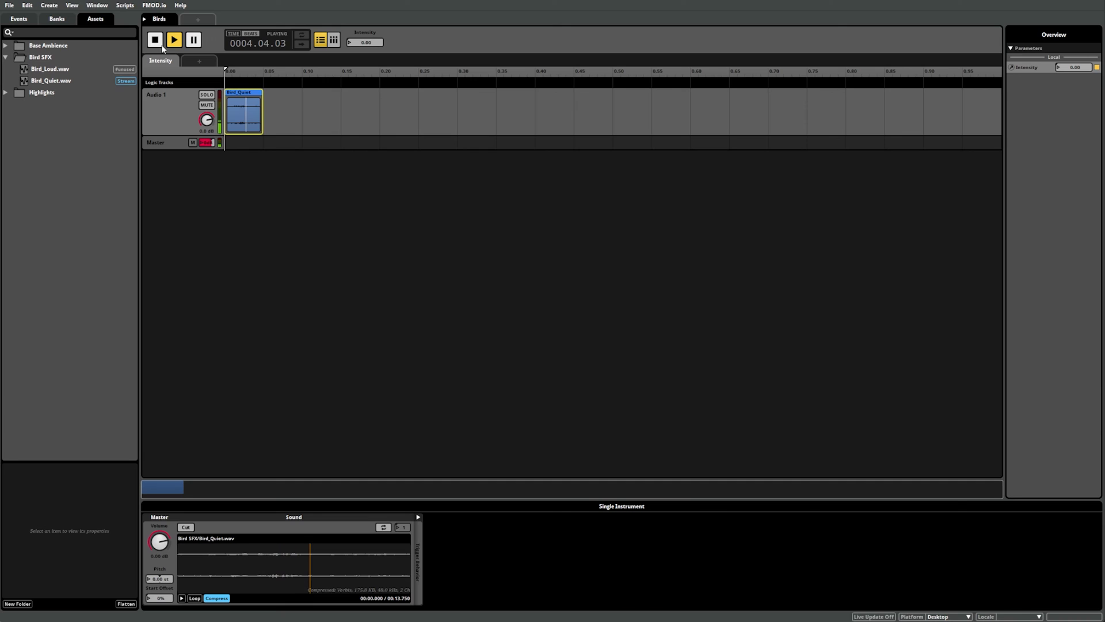
{"action": "left_click", "coordinate": [155, 39]}
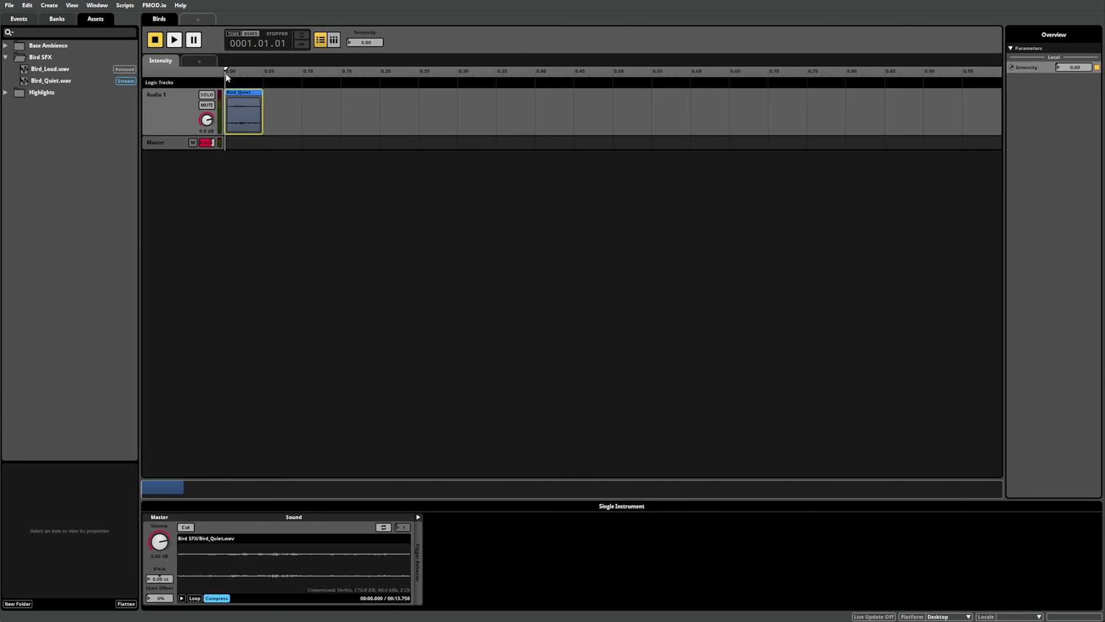
- Try Intensity values around 0.28, beyond the Bird_Quiet clip
{"action": "left_click_drag", "start_coordinate": [226, 71], "coordinate": [252, 70]}
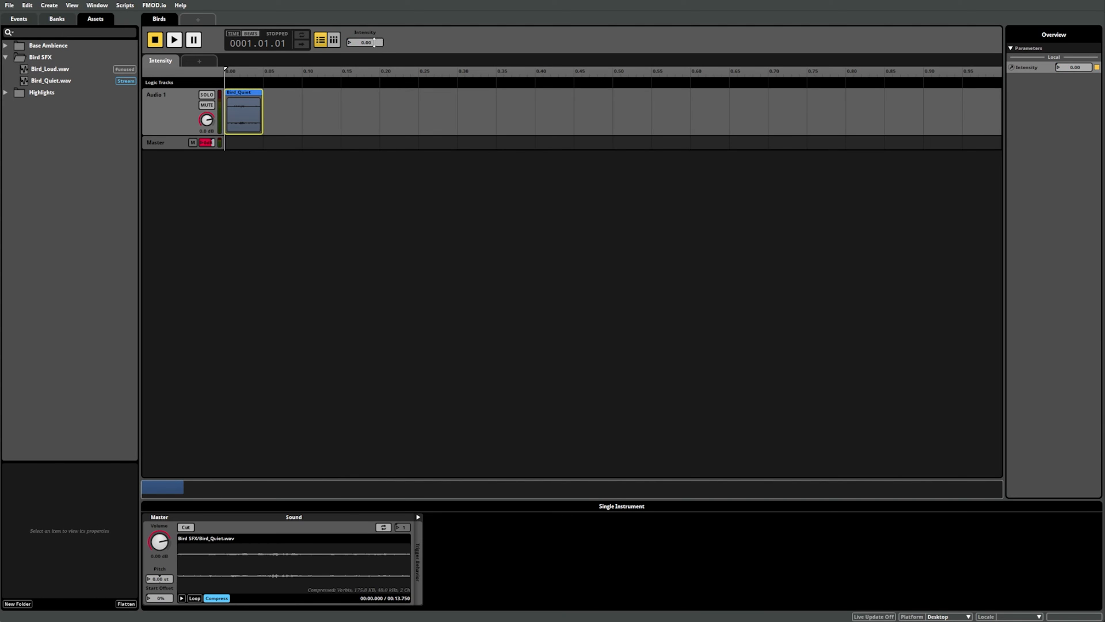
{"action": "mouse_move", "coordinate": [379, 55]}
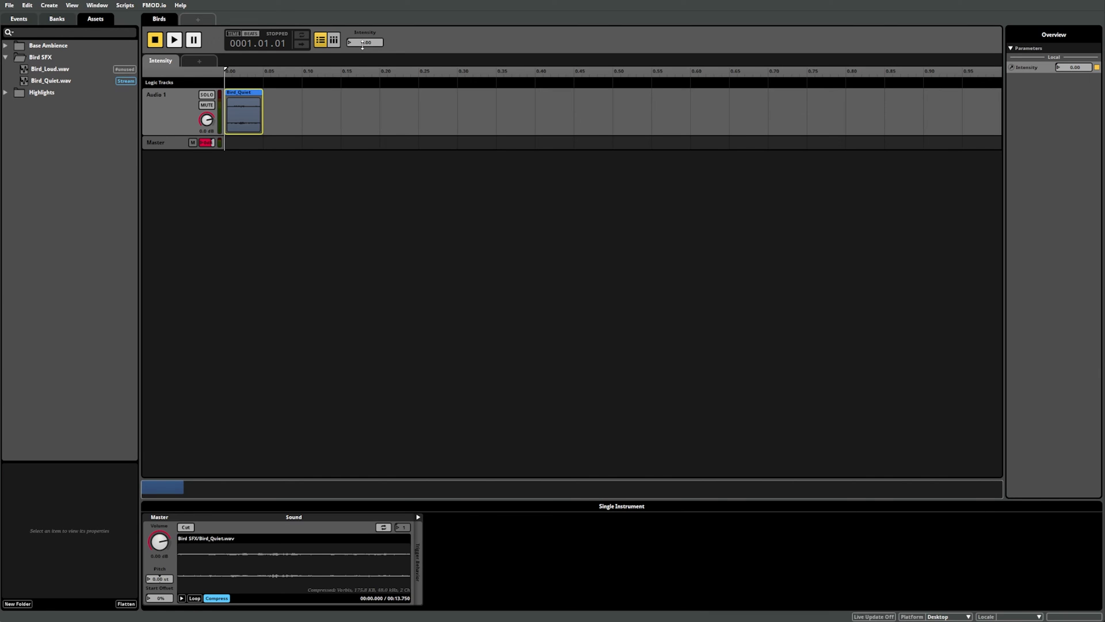
{"action": "left_click_drag", "start_coordinate": [350, 42], "coordinate": [366, 43]}
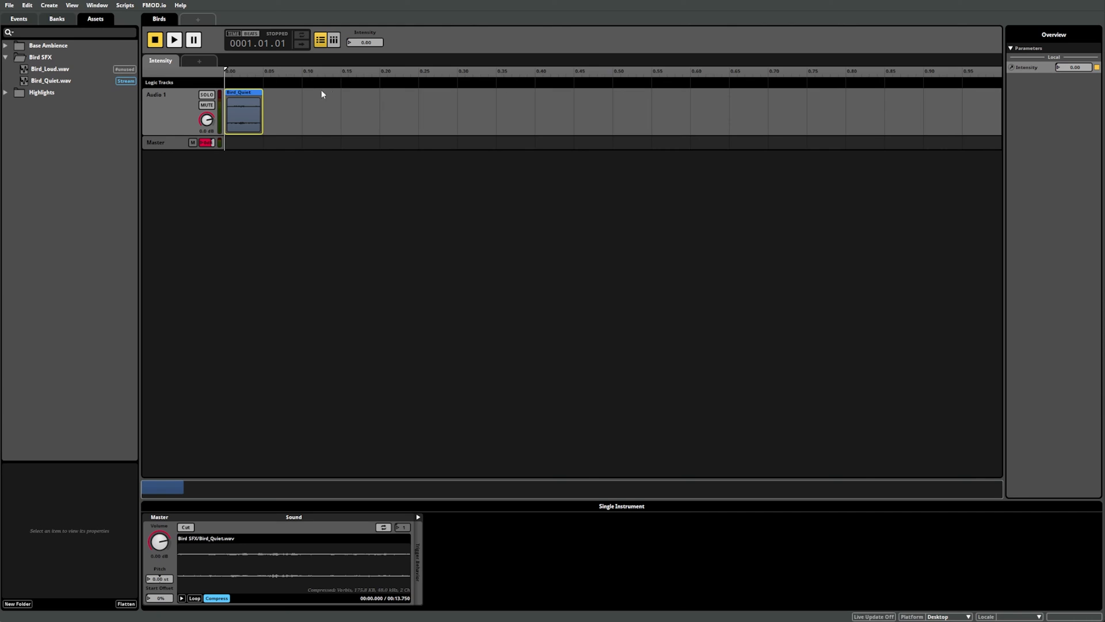
{"action": "mouse_move", "coordinate": [328, 123]}
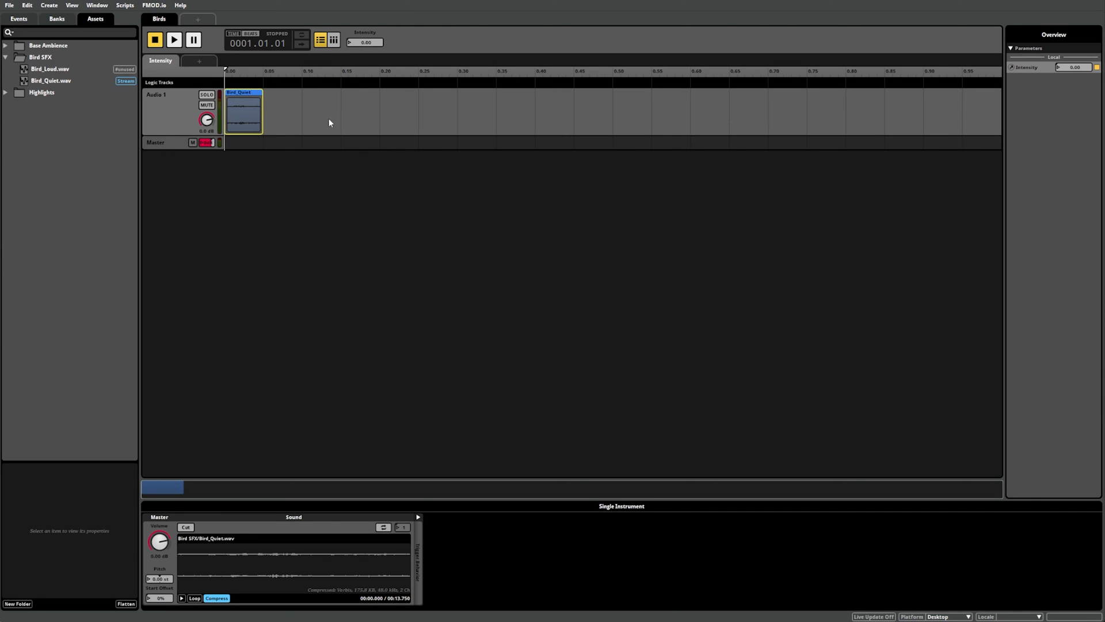
{"action": "mouse_move", "coordinate": [372, 54]}
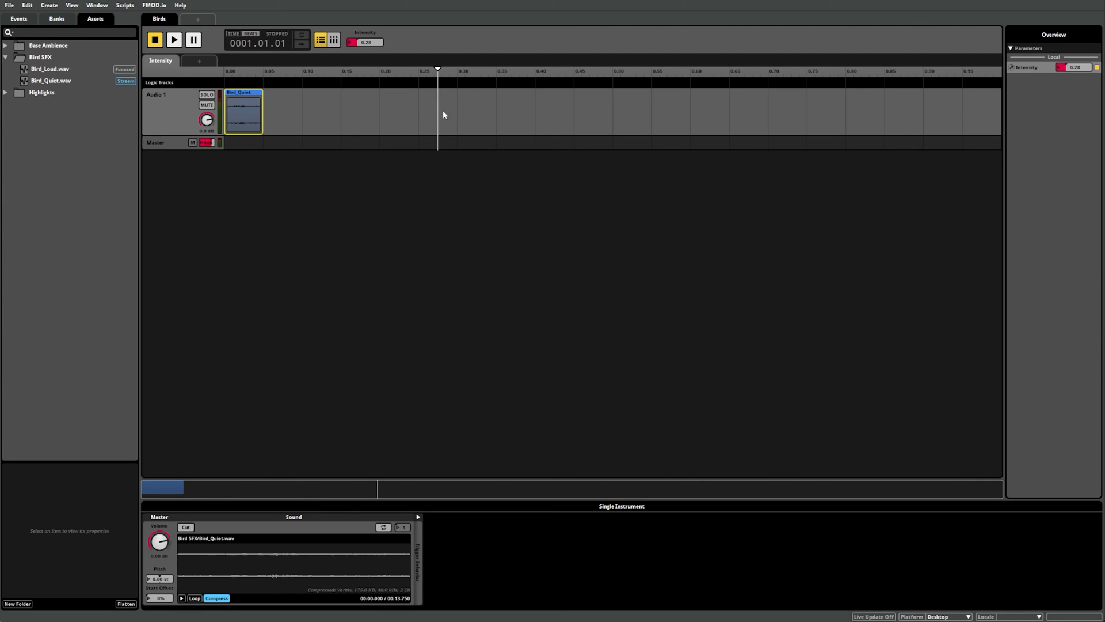
{"action": "mouse_move", "coordinate": [374, 163]}
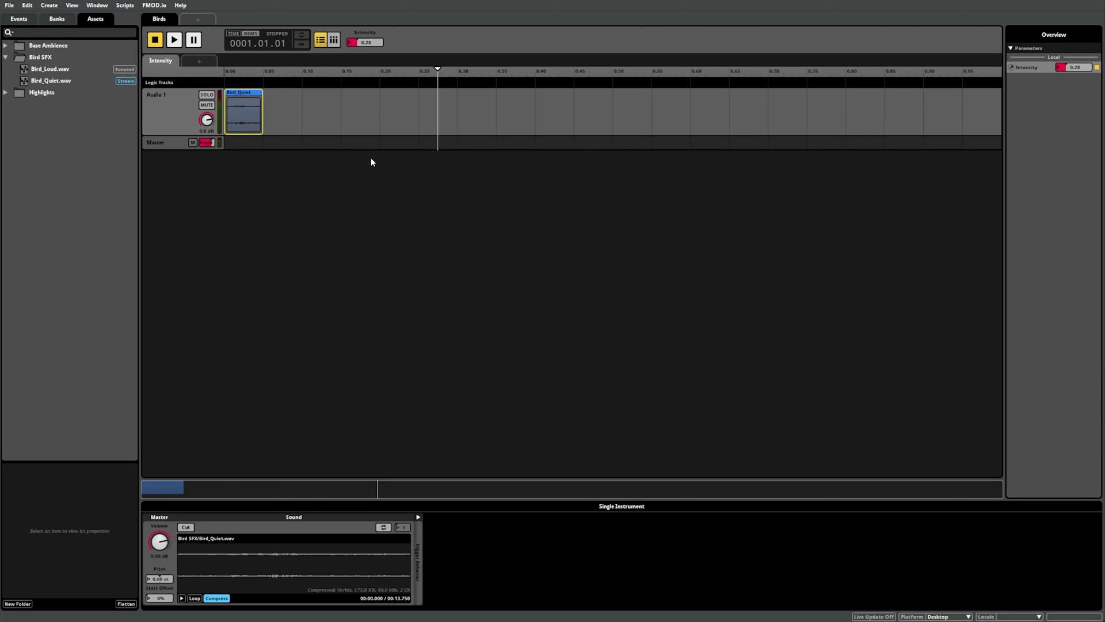
{"action": "mouse_move", "coordinate": [59, 89]}
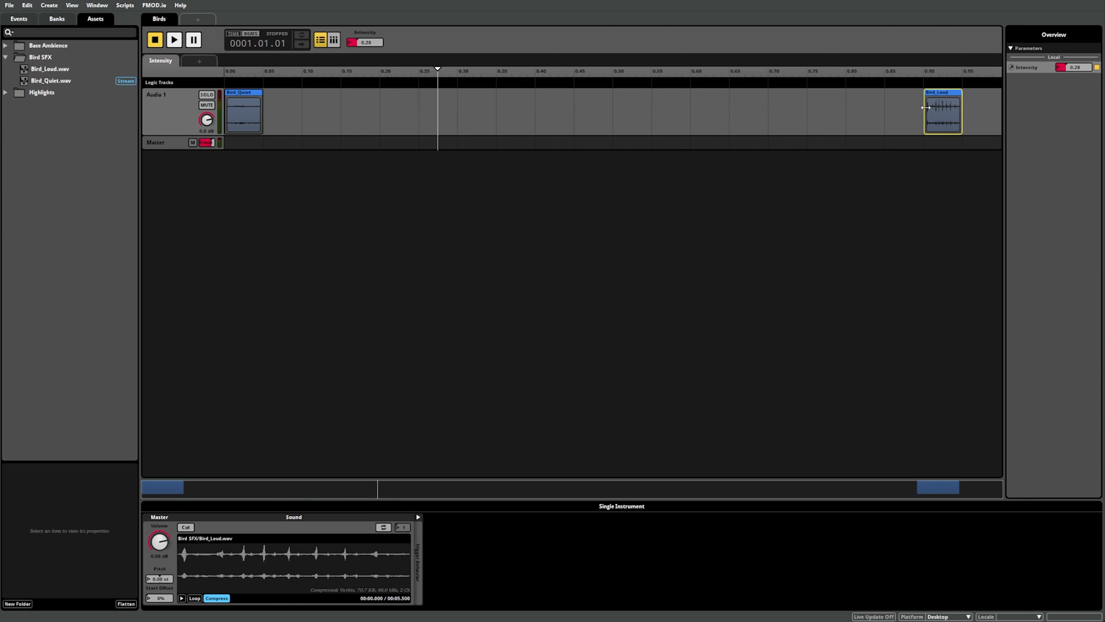
- Set Intensity near 0.9 where Bird_Loud sits, audition the event, then stop playback
{"action": "double_click", "coordinate": [366, 42]}
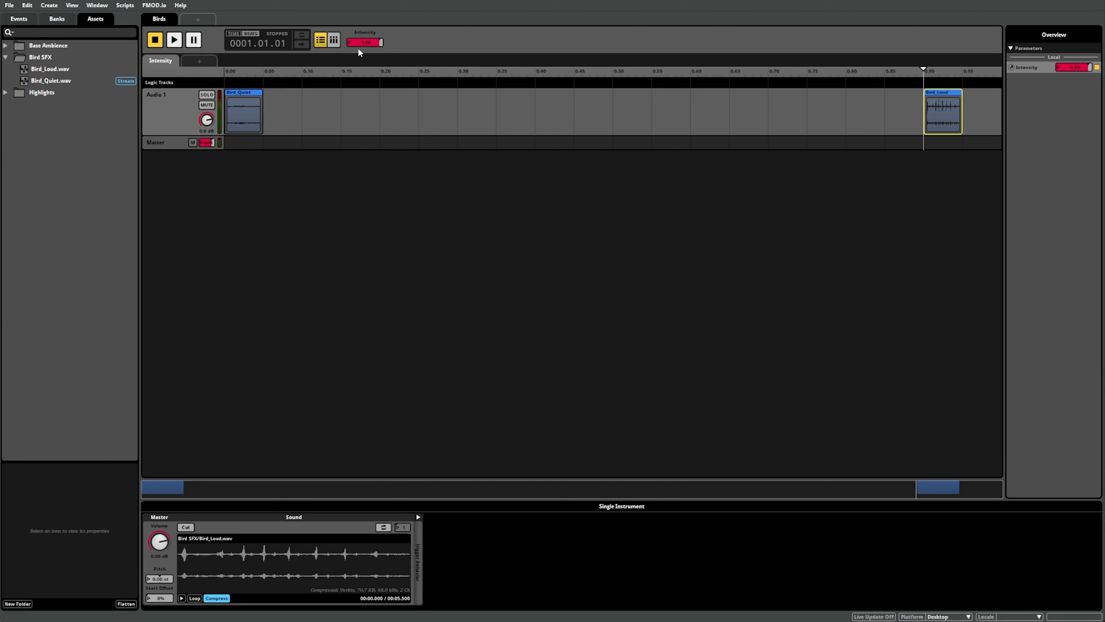
{"action": "mouse_move", "coordinate": [439, 188]}
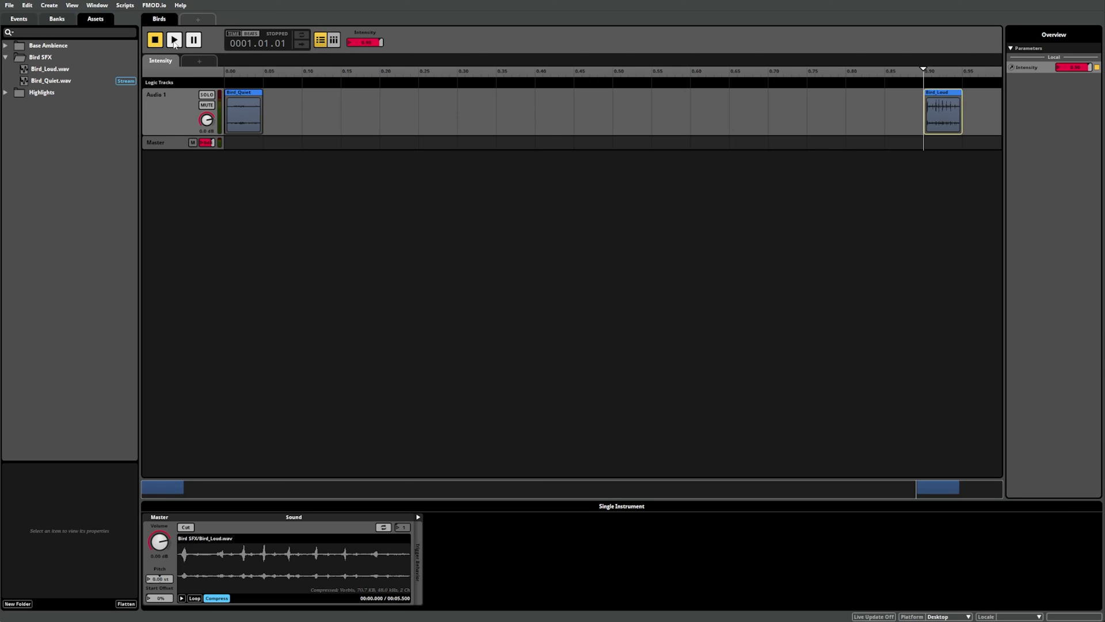
{"action": "left_click", "coordinate": [173, 39]}
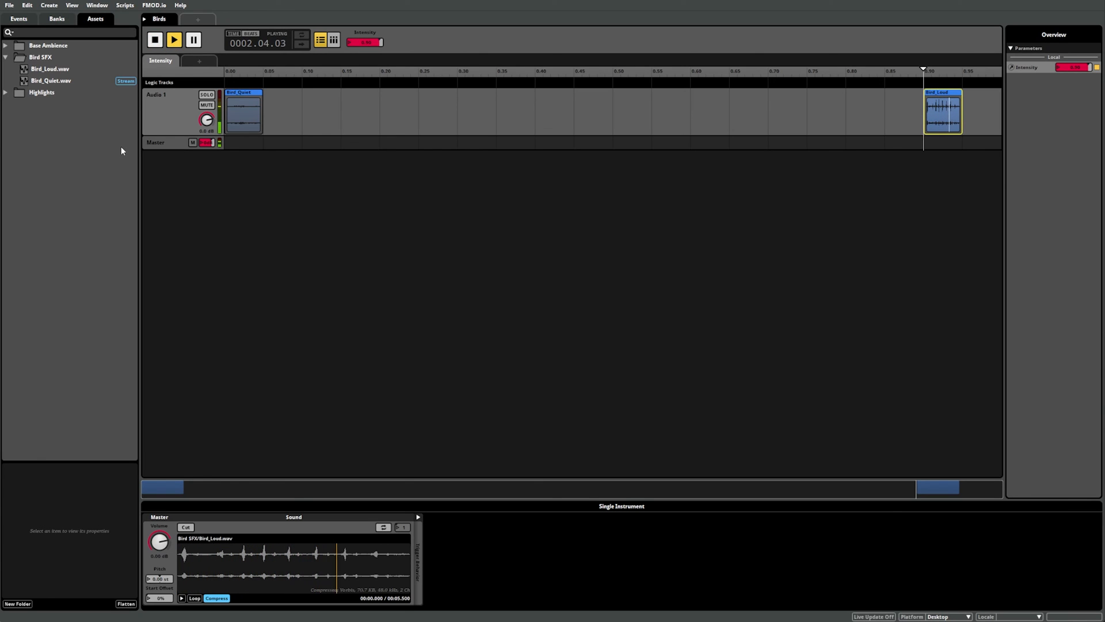
{"action": "left_click", "coordinate": [154, 39]}
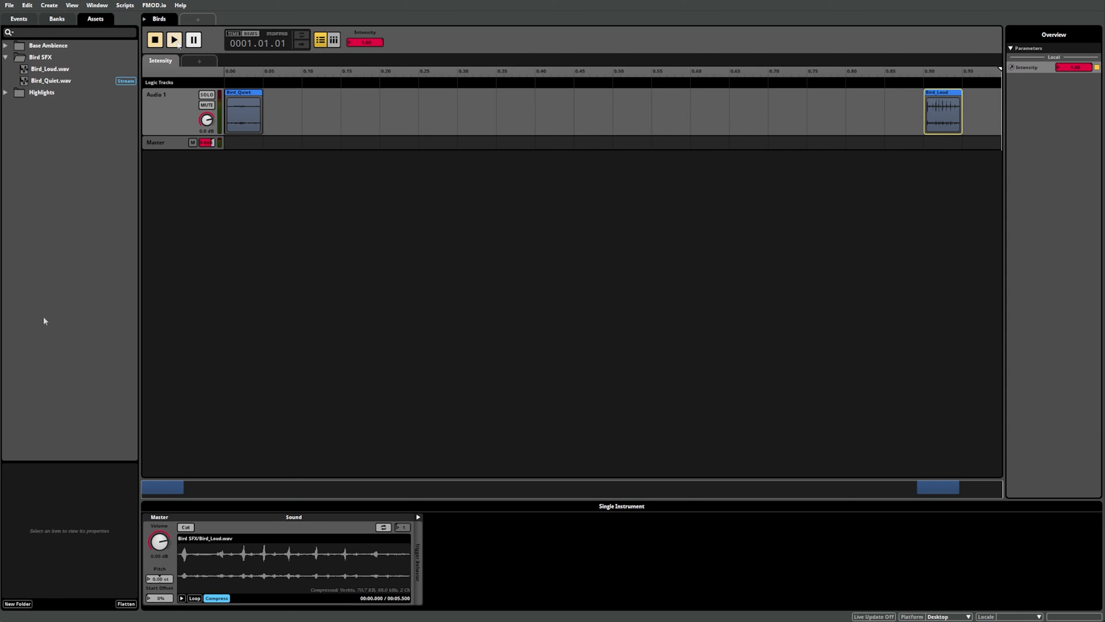
- Stop playback, stretch Bird_Loud out to Intensity 1.0, and play the Birds event again
{"action": "left_click", "coordinate": [154, 39]}
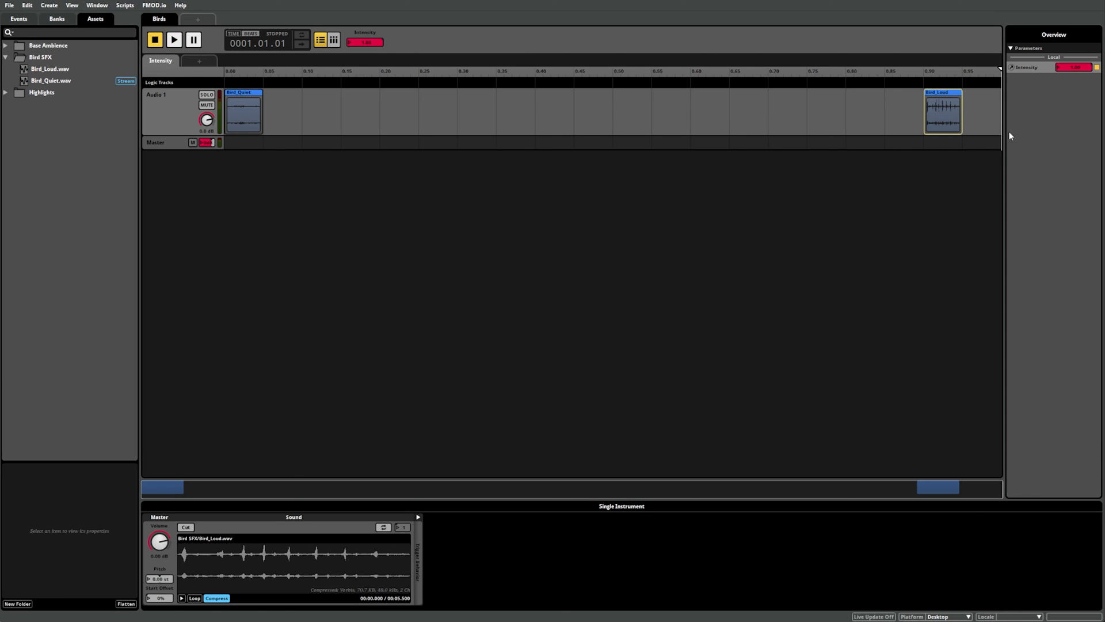
{"action": "mouse_move", "coordinate": [990, 166]}
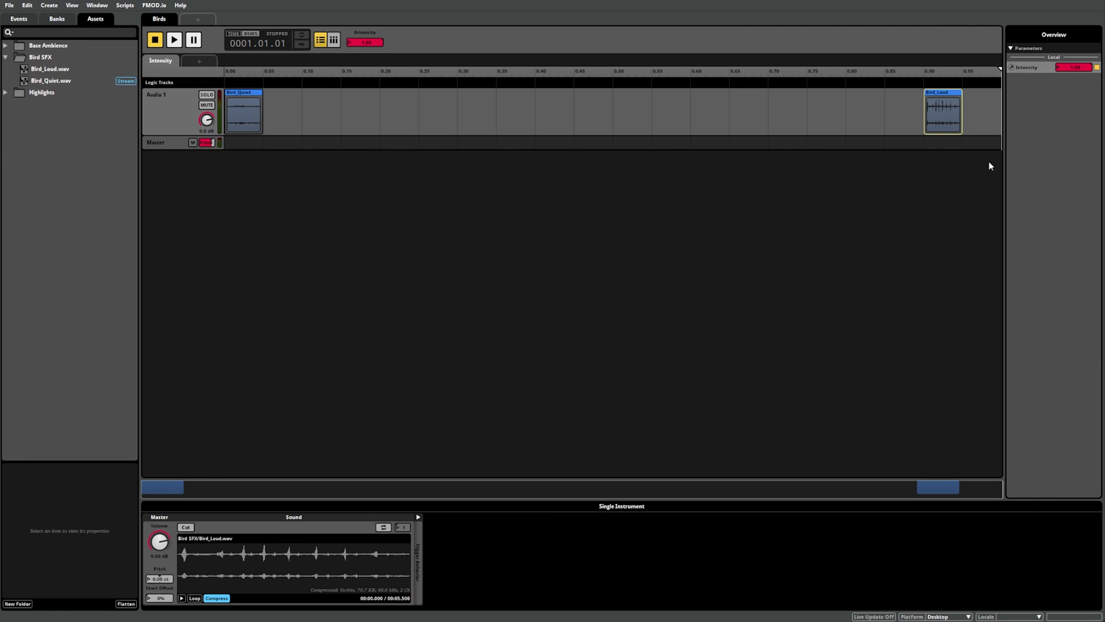
{"action": "mouse_move", "coordinate": [857, 206]}
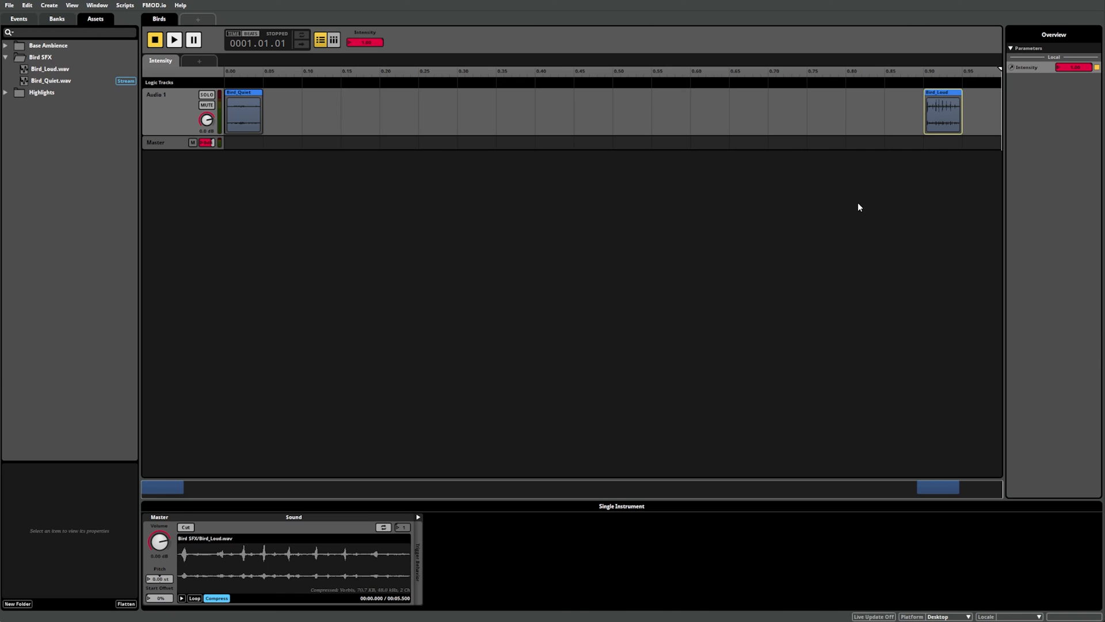
{"action": "mouse_move", "coordinate": [965, 200]}
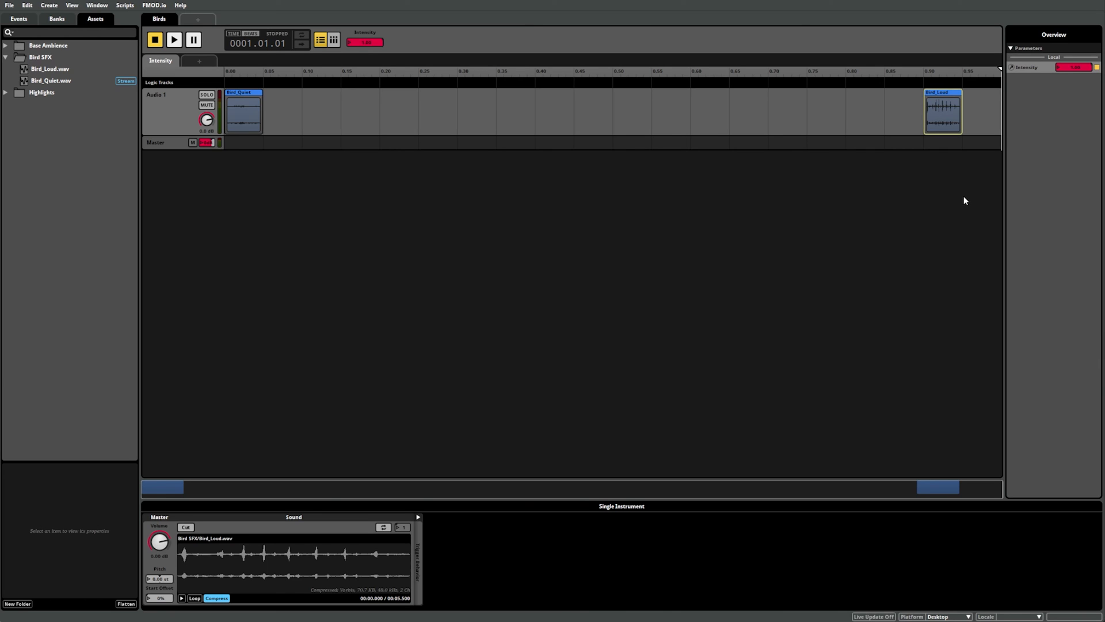
{"action": "mouse_move", "coordinate": [924, 121]}
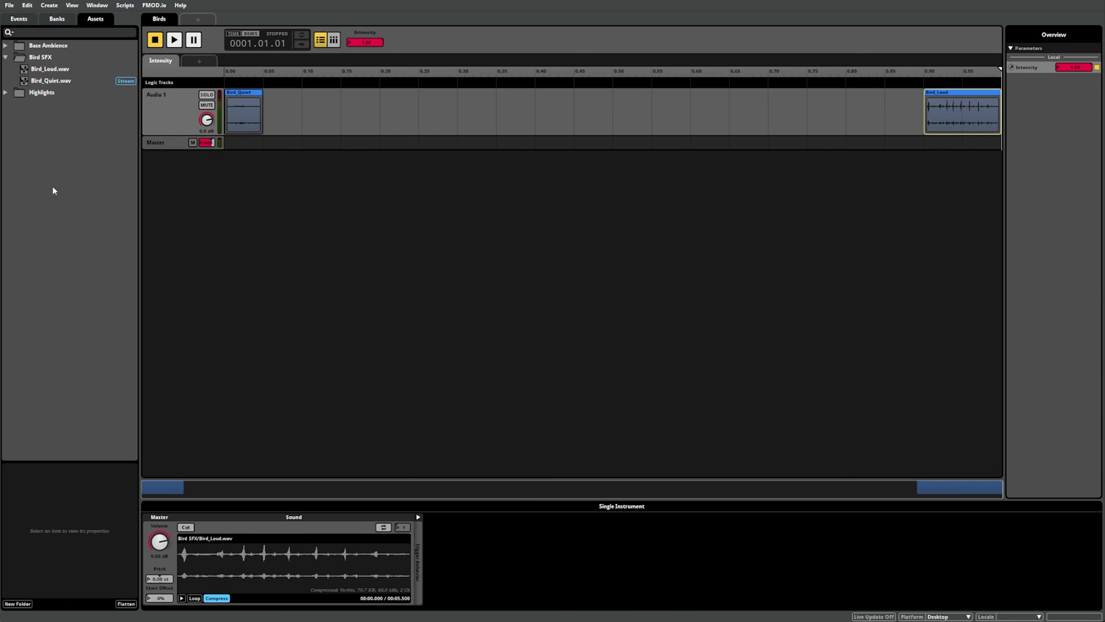
{"action": "left_click", "coordinate": [174, 40]}
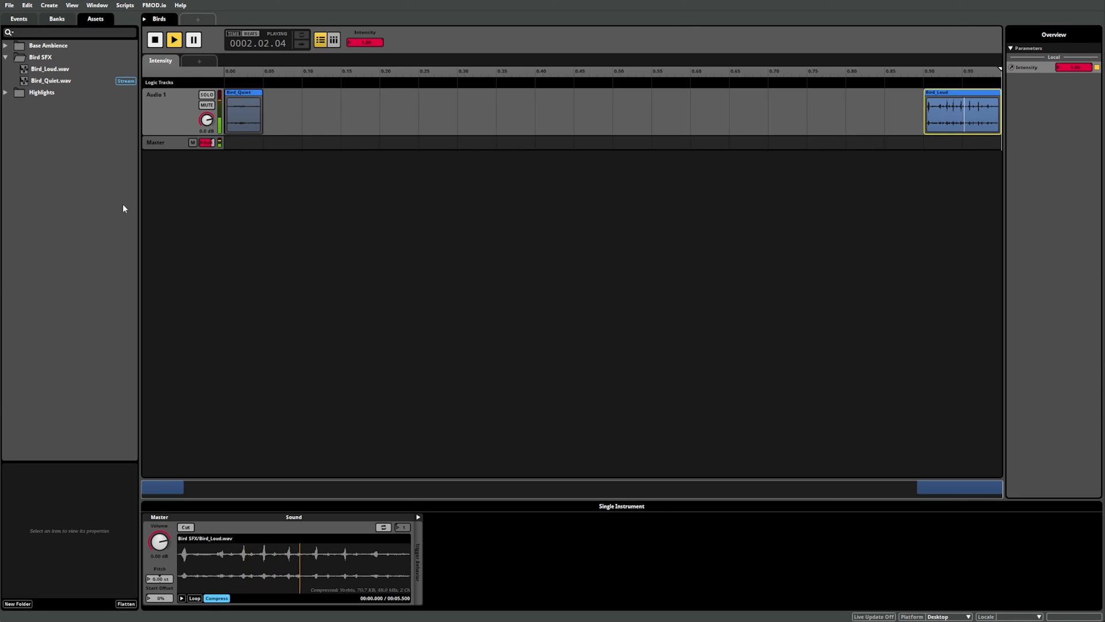
{"action": "mouse_move", "coordinate": [155, 40]}
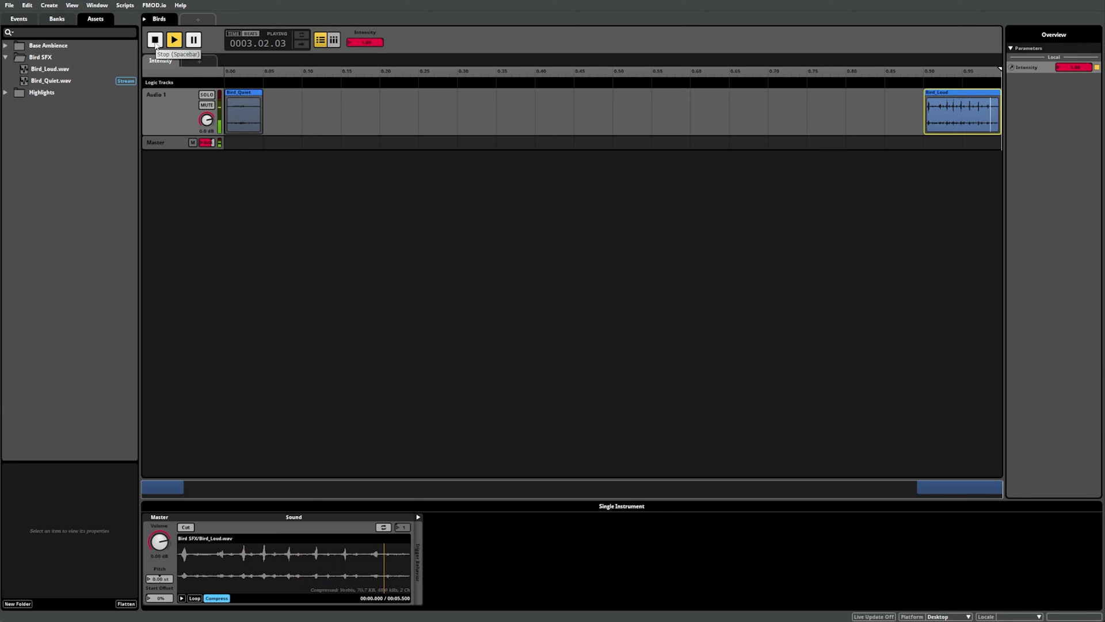
{"action": "left_click", "coordinate": [154, 39]}
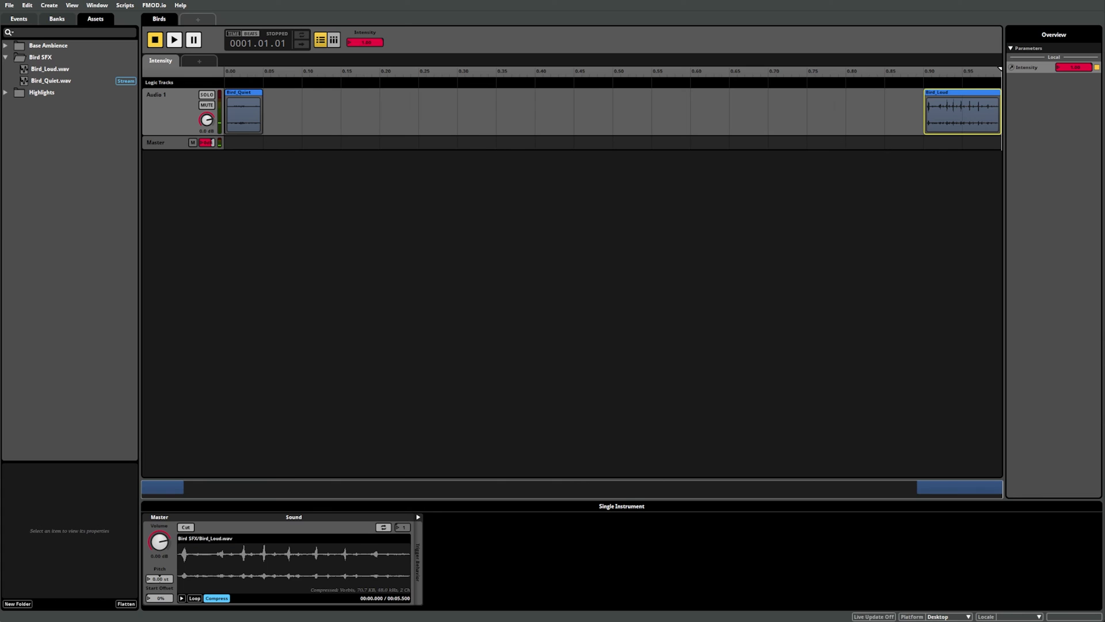